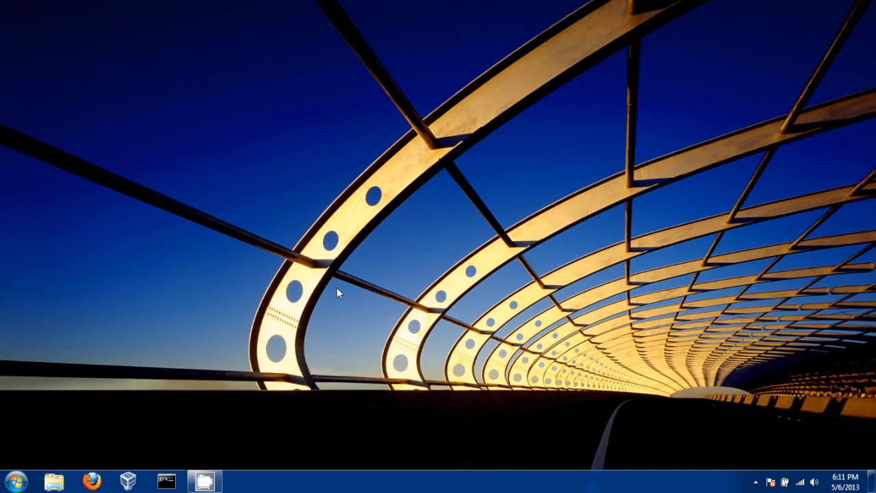
pyautogui.moveTo(170, 468)
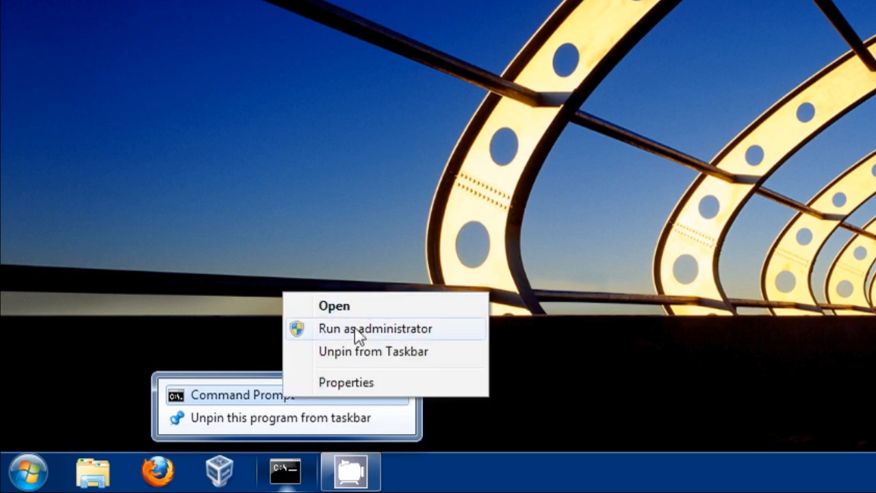
# Step: Launch Command Prompt as administrator from the taskbar jump list
pyautogui.click(375, 328)
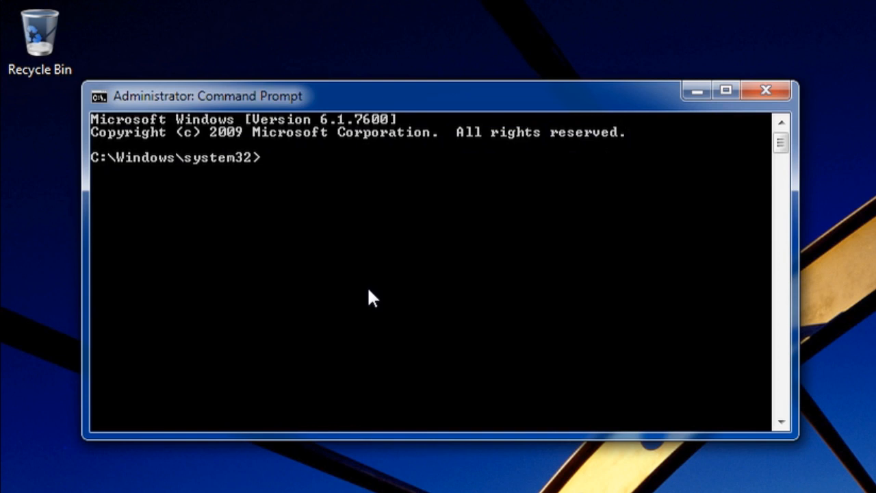
# Step: Run wmic diskdrive list brief /format:list to list the physical drives
pyautogui.write('wmic diskdr')
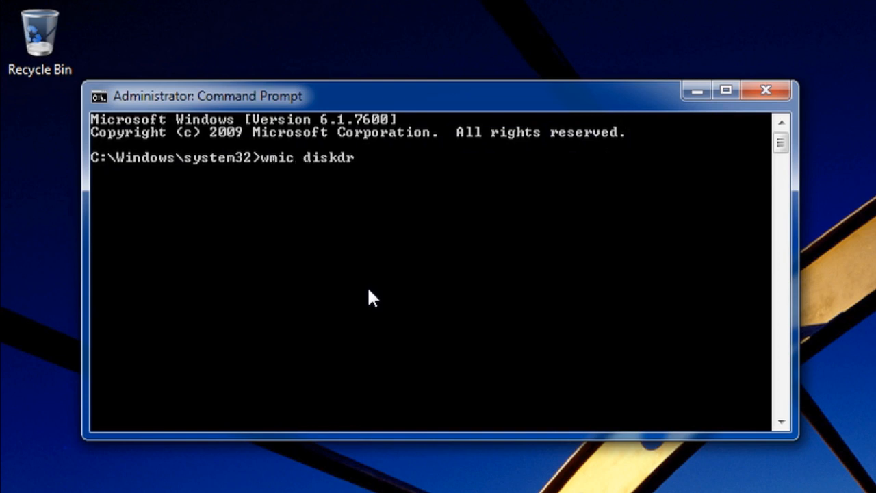
pyautogui.write('ive list brief')
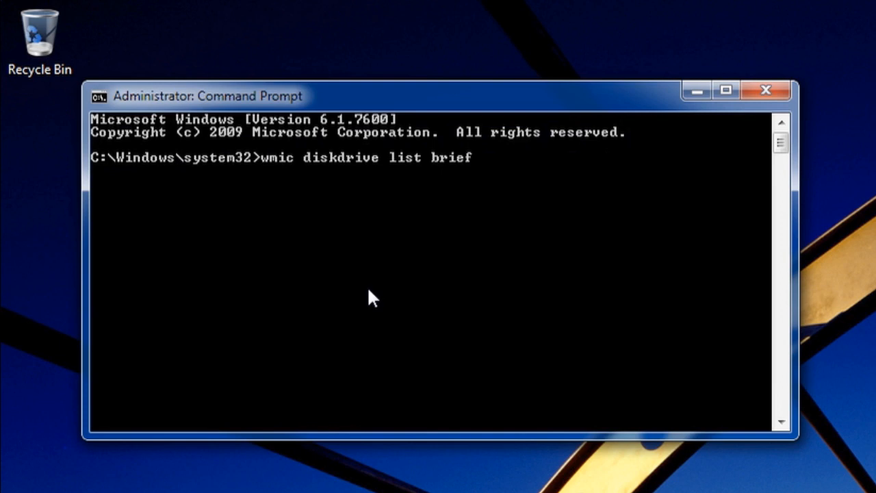
pyautogui.write('/format:list')
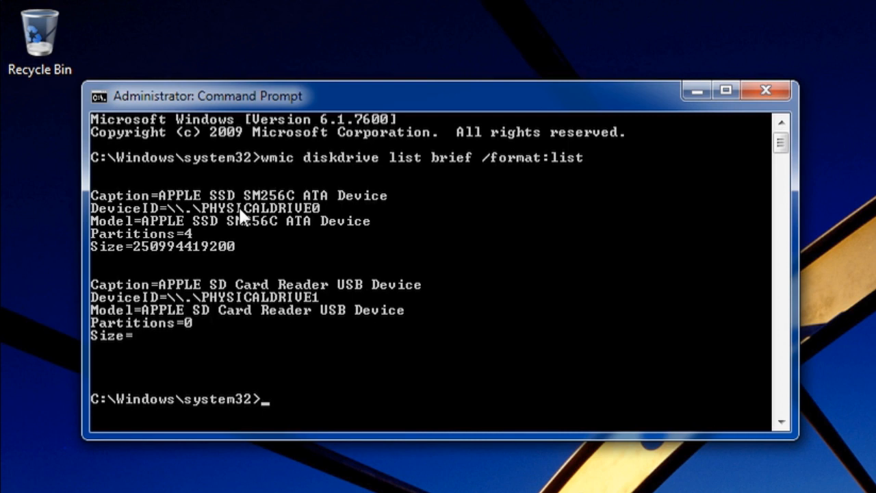
pyautogui.moveTo(332, 443)
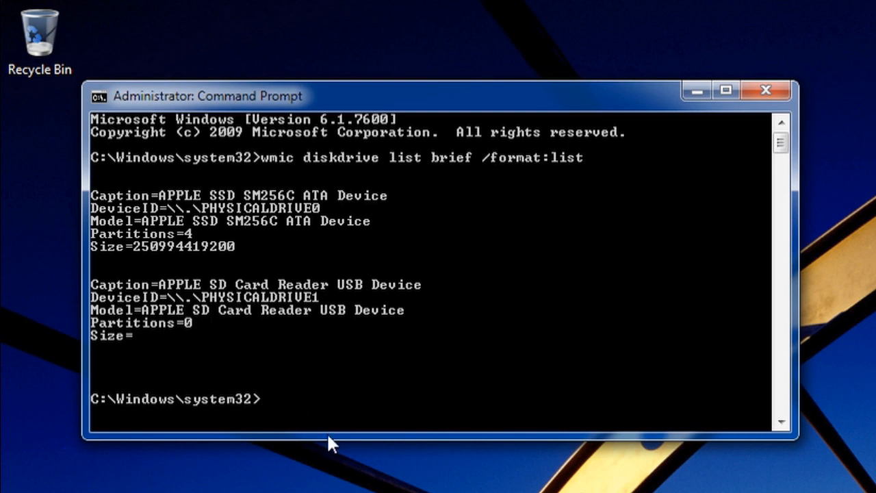
# Step: Change directory to "C:\Program Files\Oracle\VirtualBox"
pyautogui.write('CD')
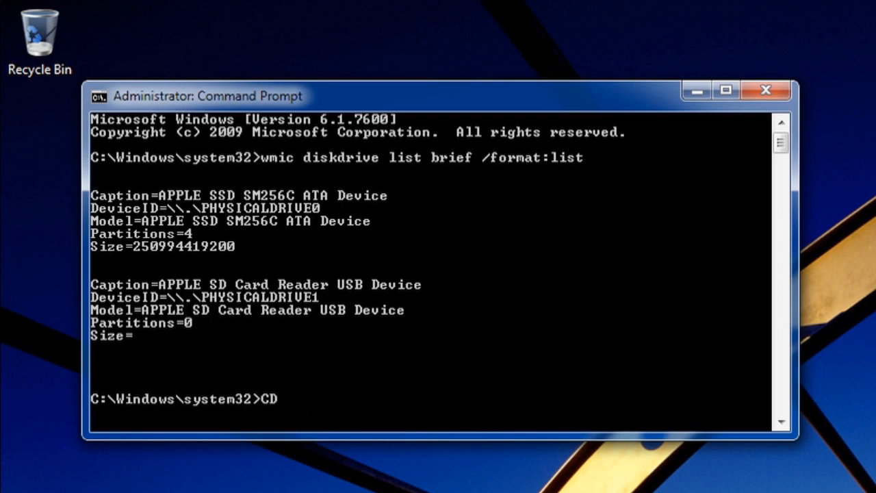
pyautogui.write('"C:\\')
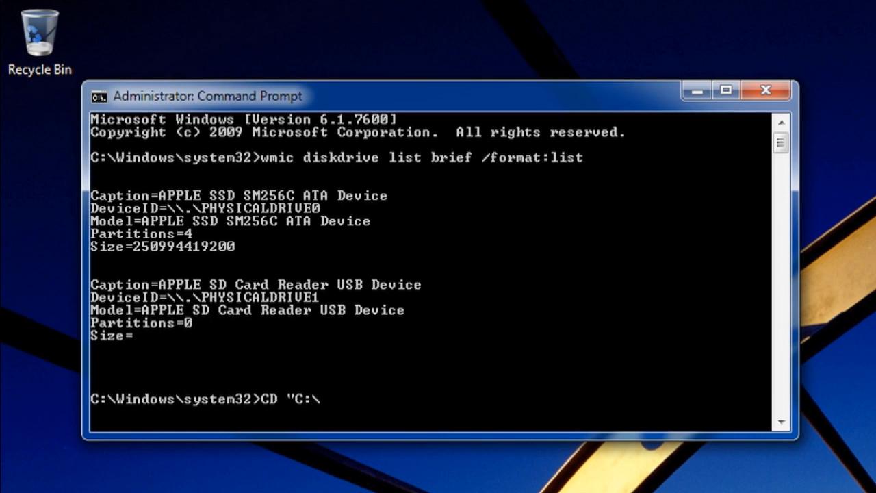
pyautogui.write('Program Gil')
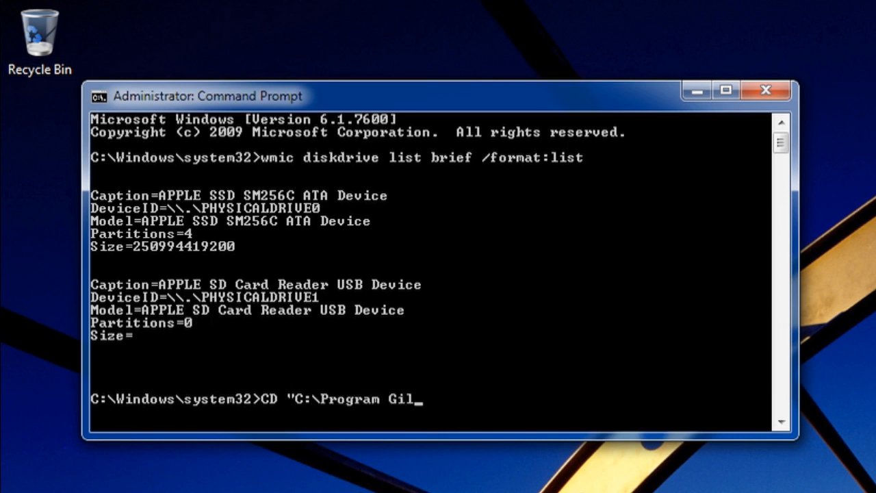
pyautogui.write('Files')
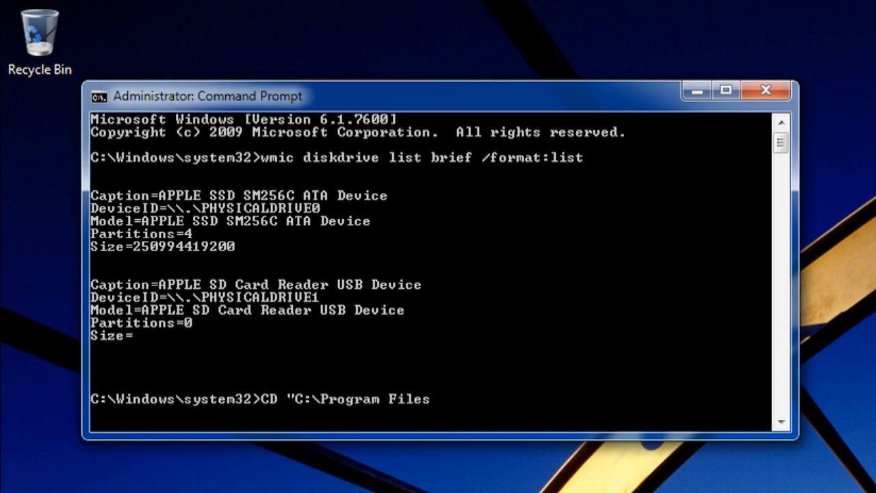
pyautogui.write('\\Oracle')
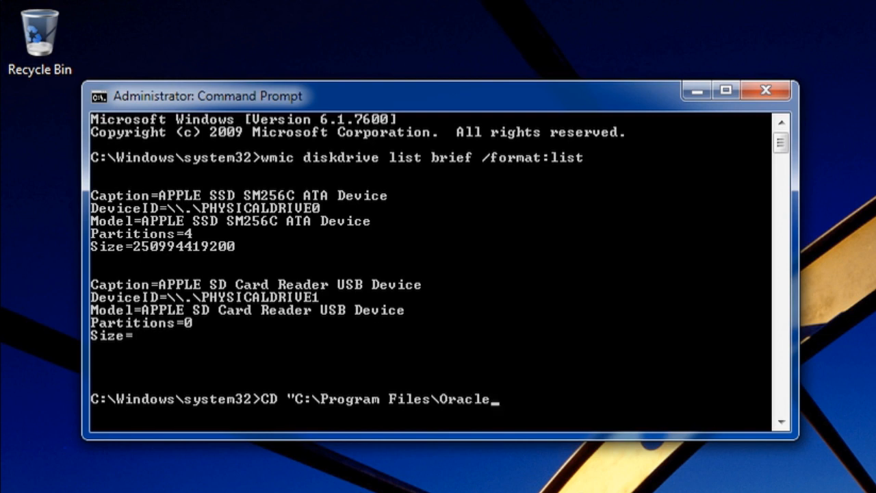
pyautogui.write('\\VirtualBox')
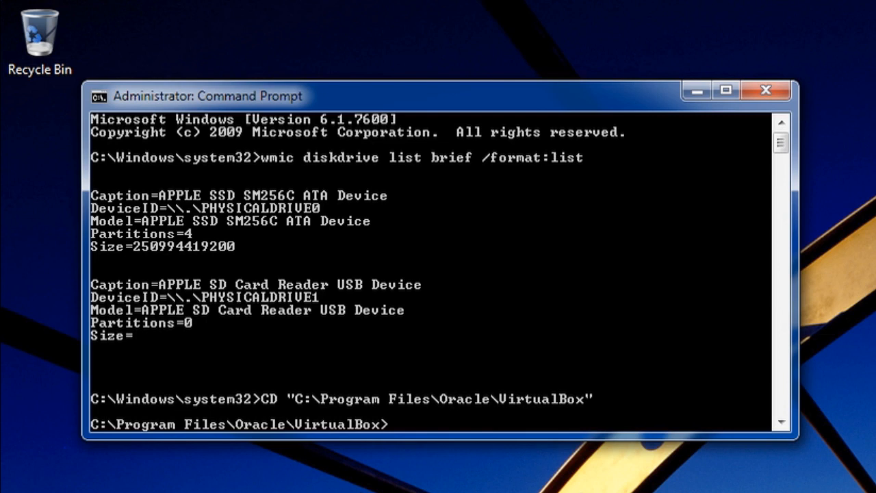
# Step: Run VBoxManage createrawvmdk for Desktop\Ubuntu.vmdk with rawdisk \\.\PhysicalDrive0
pyautogui.write('VBoxManage')
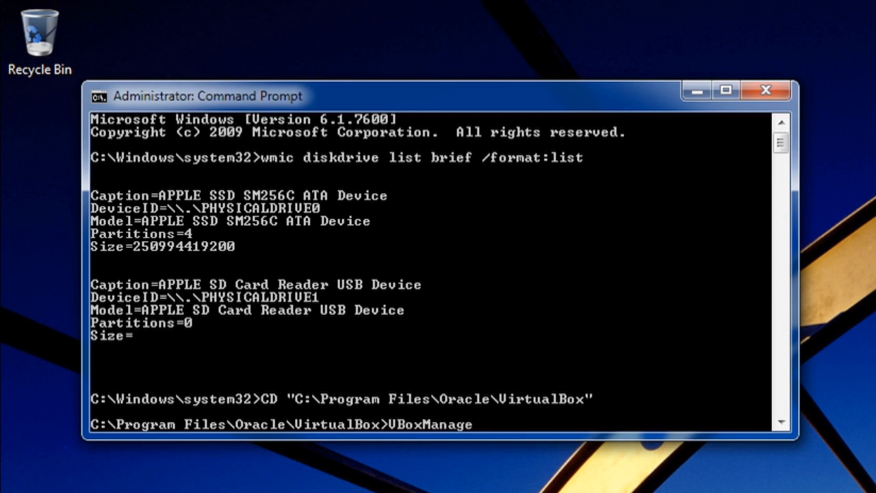
pyautogui.write('internalcommands')
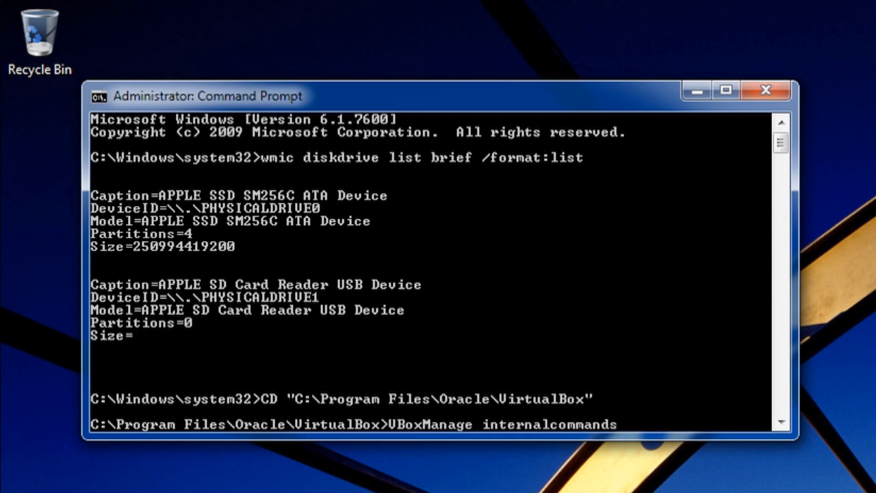
pyautogui.write('create')
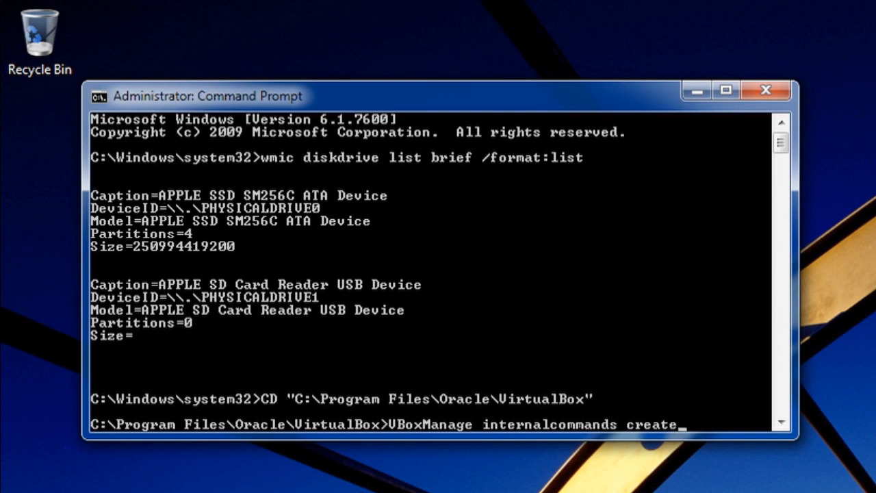
pyautogui.write('rawvmdk')
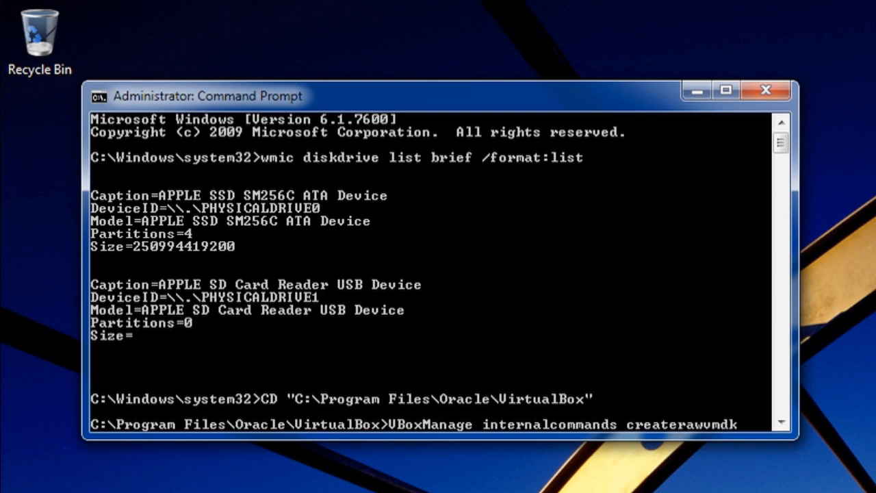
pyautogui.write('-filename "C:\\User')
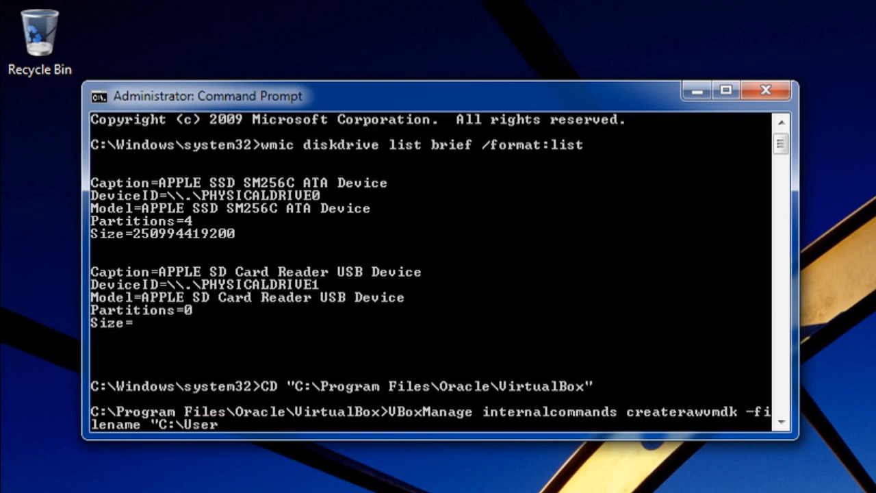
pyautogui.write('s\\')
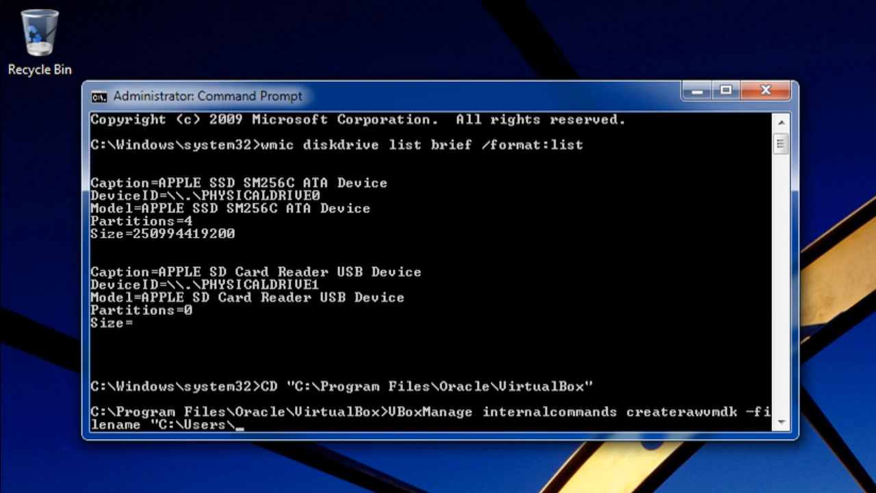
pyautogui.write('Whitson Gordon\\D')
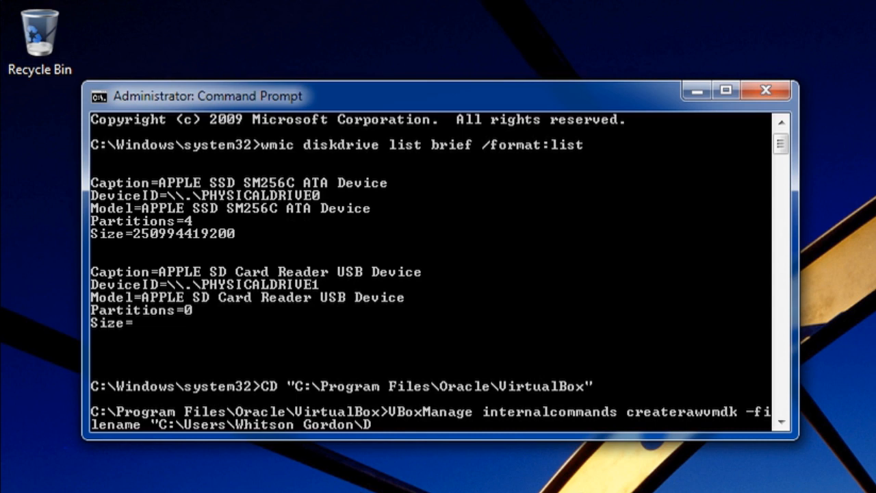
pyautogui.write('esktop\\')
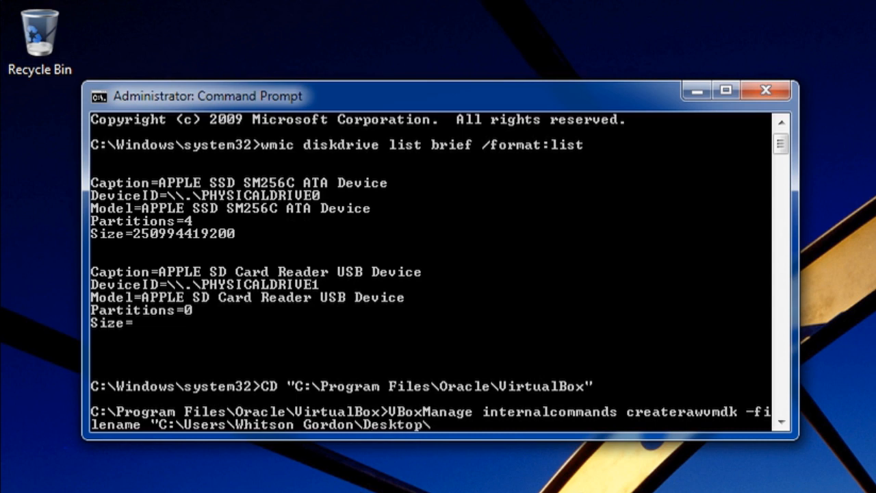
pyautogui.write('Ubuntu.vm')
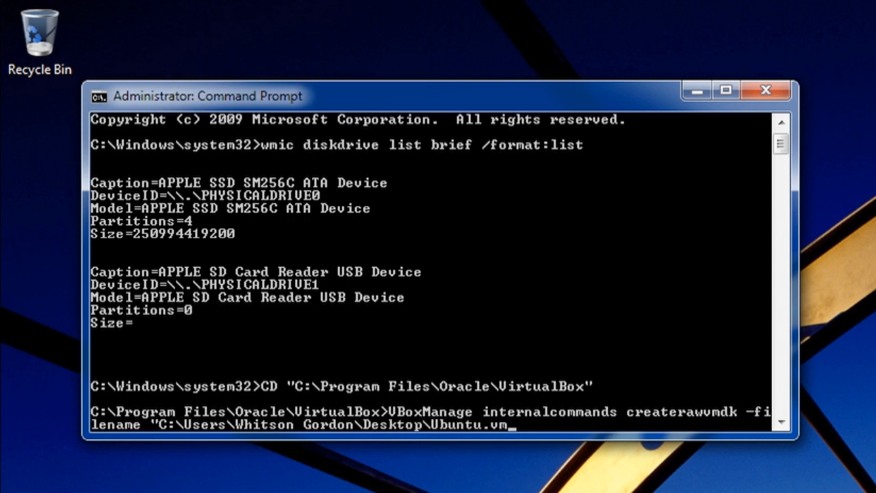
pyautogui.write('dk" -rawdisk')
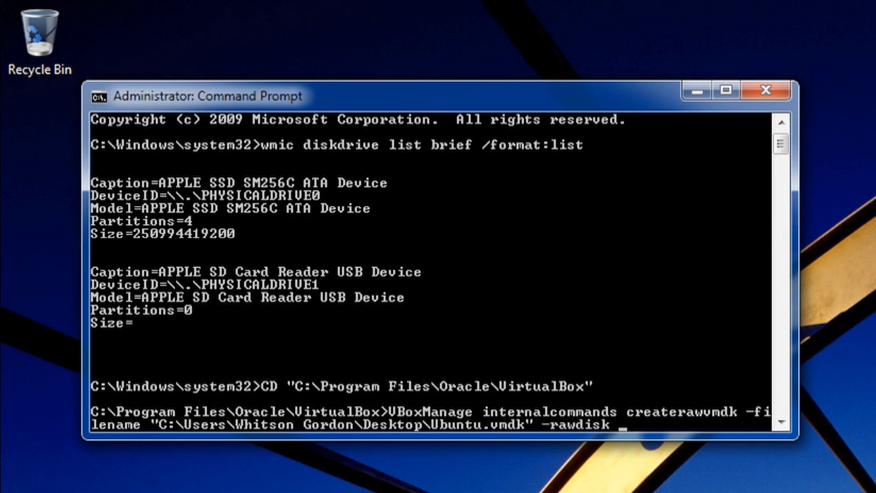
pyautogui.write('\\\\.\\PhysicalDrive0')
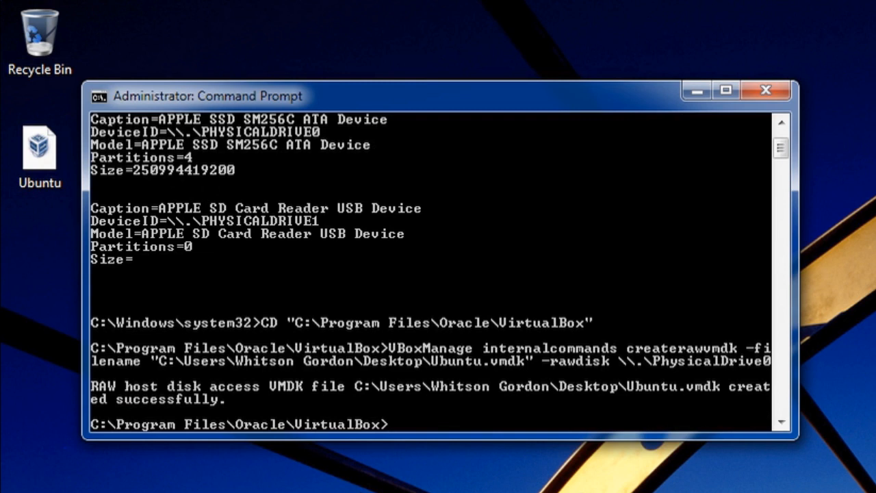
pyautogui.click(39, 143)
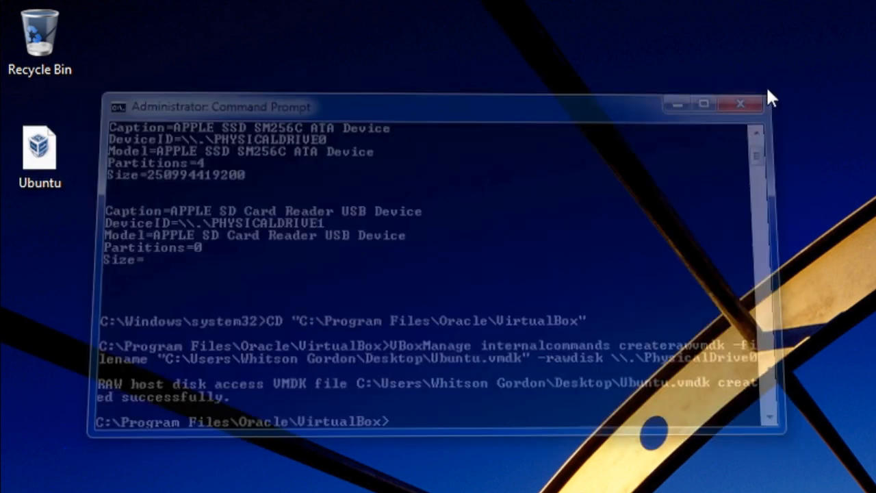
# Step: Make a desktop folder named 'iso' and a 'boot' subfolder inside it, then close Files
pyautogui.click(739, 103)
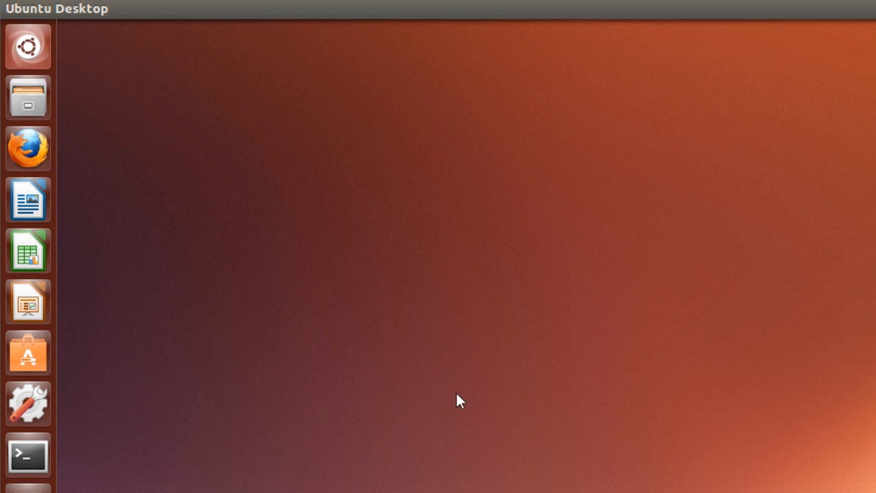
pyautogui.moveTo(121, 84)
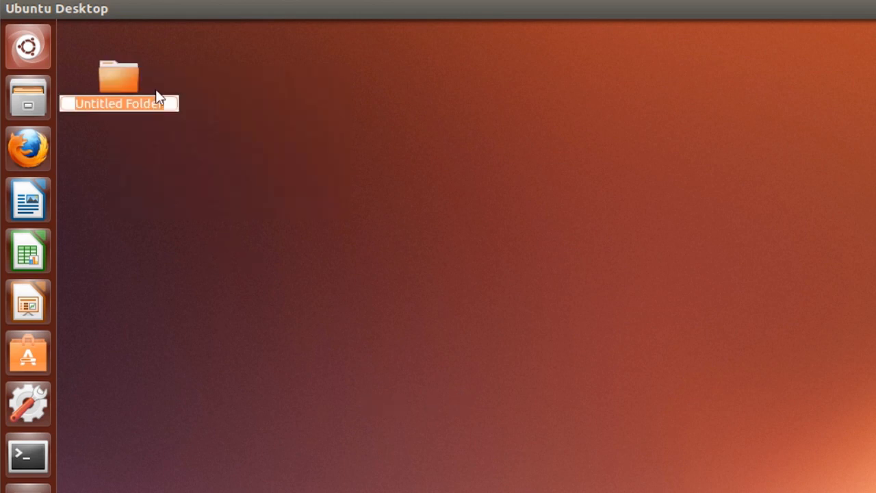
pyautogui.write('iso')
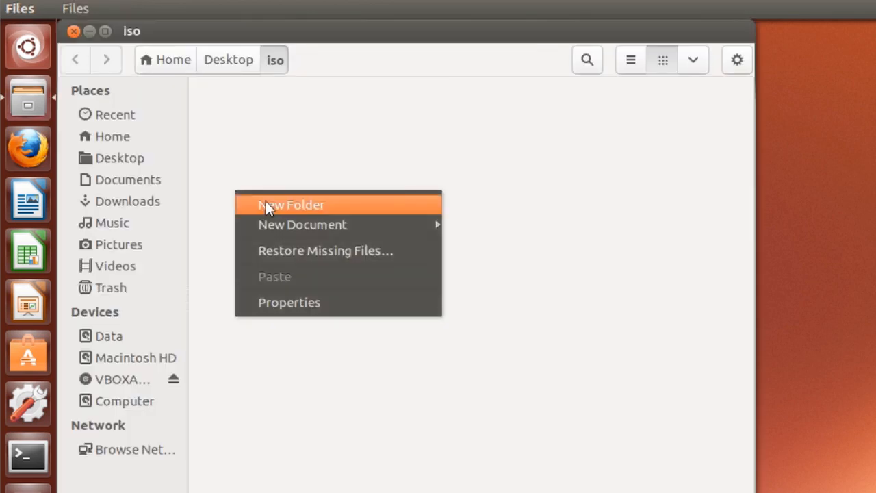
pyautogui.click(290, 204)
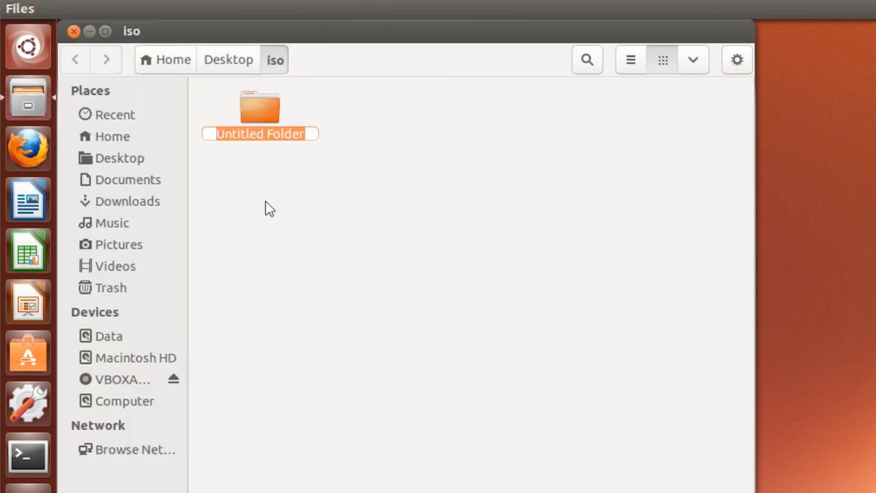
pyautogui.write('boot')
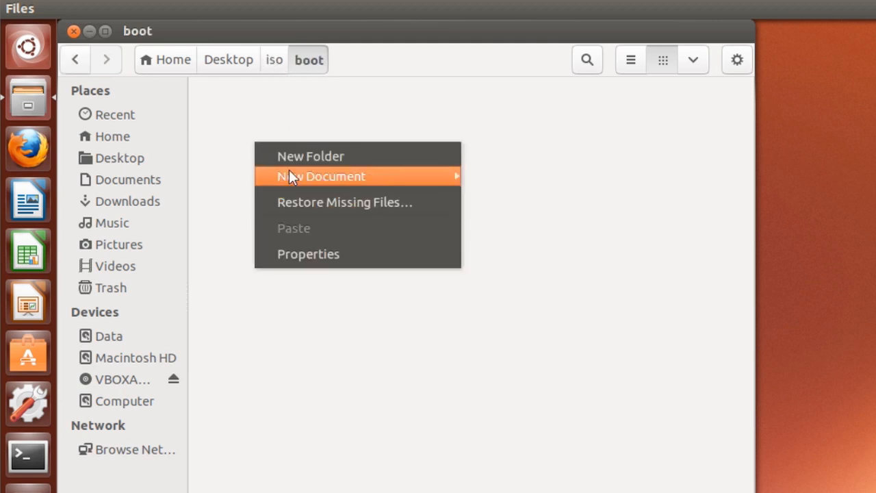
pyautogui.click(311, 156)
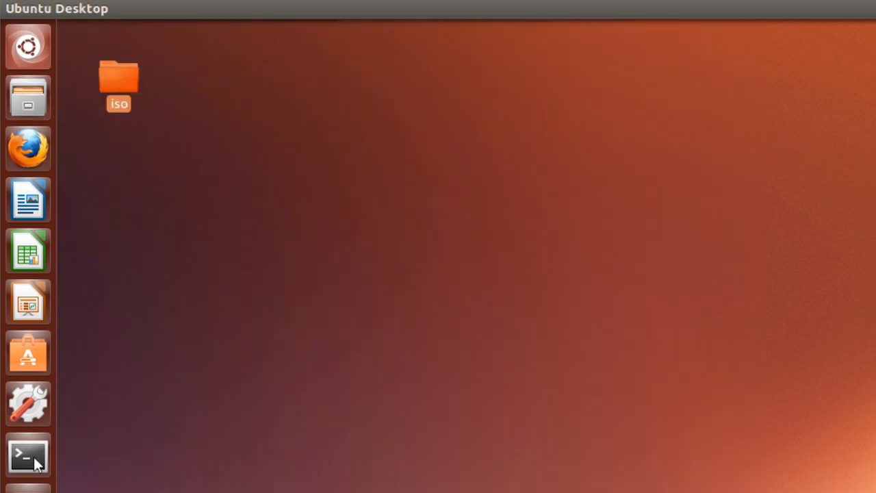
# Step: Copy /usr/lib/grub/i386-pc/* into ~/Desktop/iso/boot/grub in a terminal
pyautogui.click(28, 455)
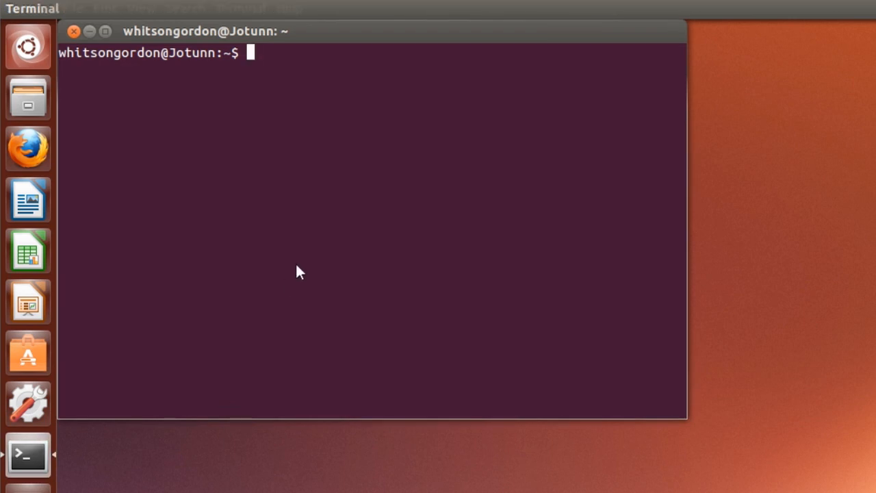
pyautogui.write('cp /usr/')
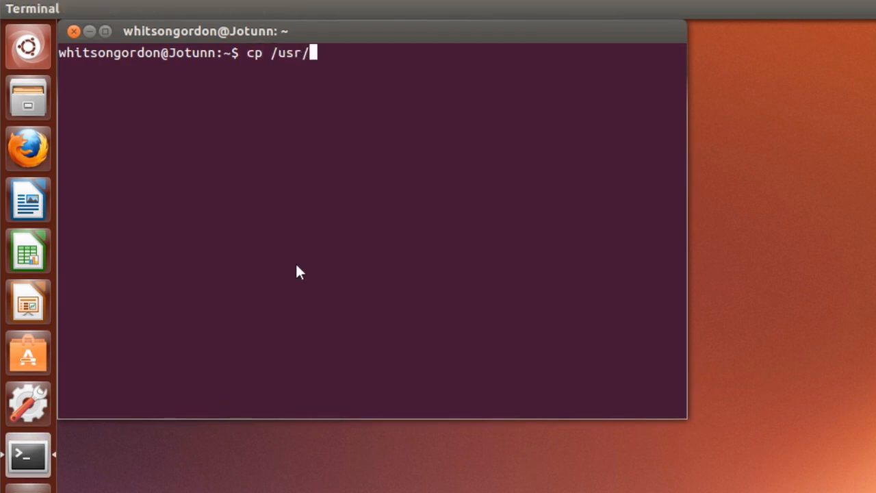
pyautogui.write('lib/grub/i')
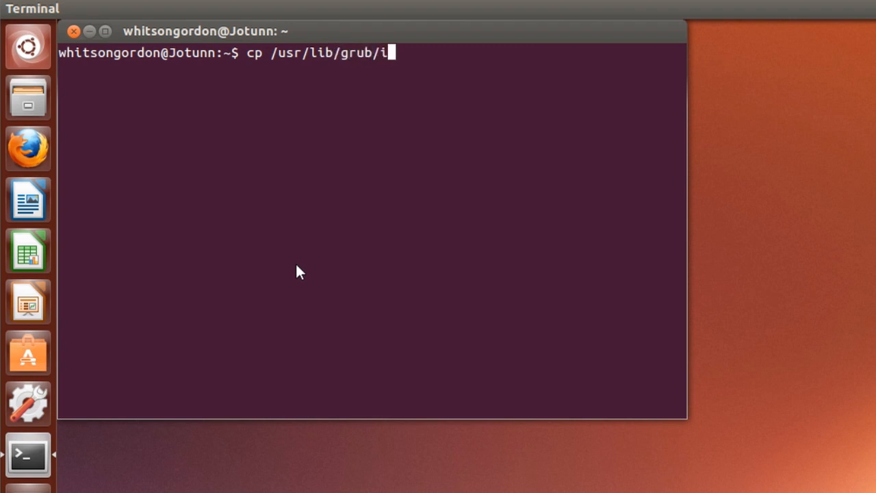
pyautogui.write('386-')
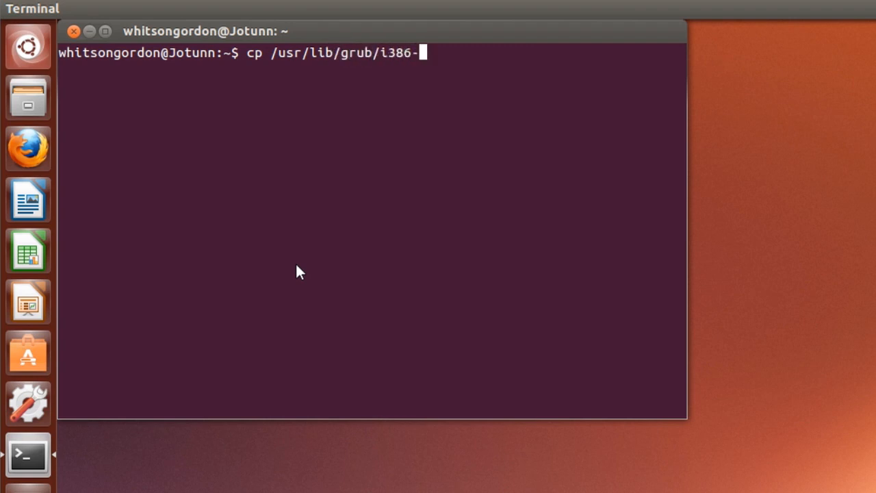
pyautogui.write('pc/*')
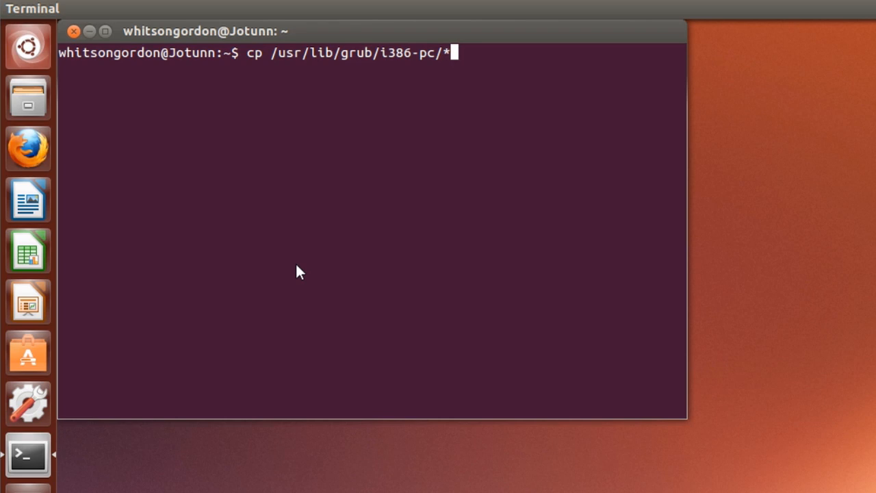
pyautogui.write('/home/whitso')
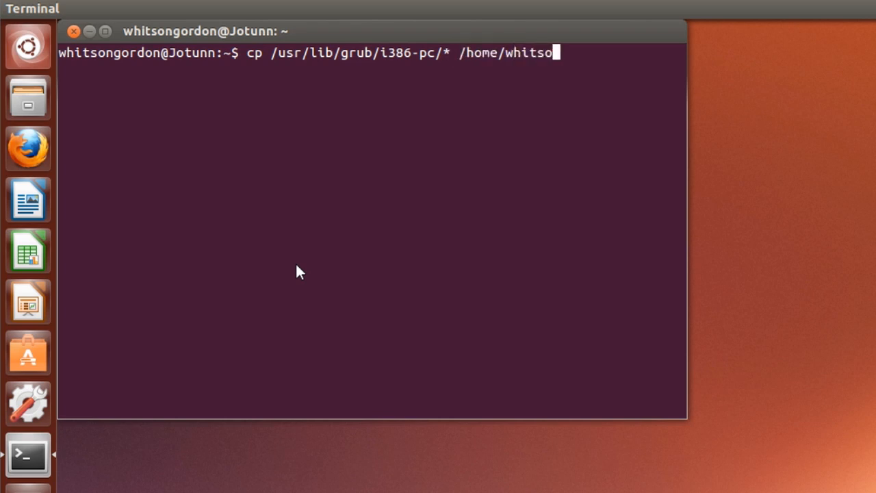
pyautogui.write('ngordon/Desktop')
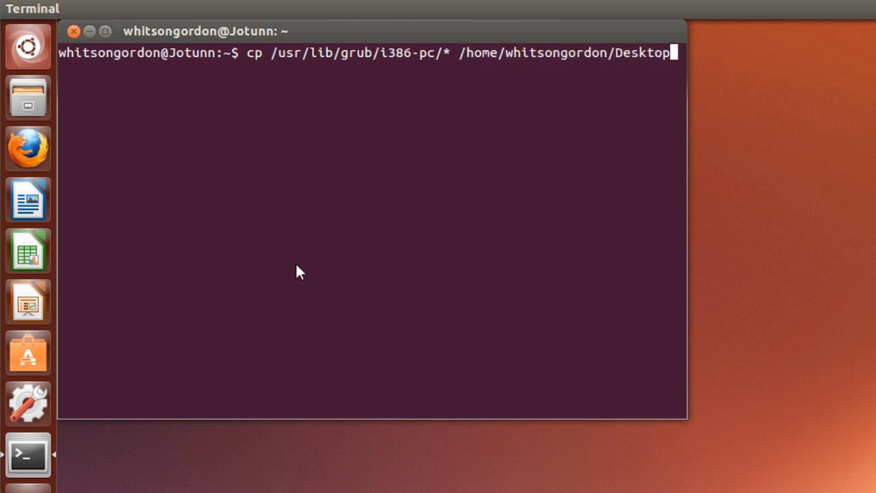
pyautogui.write('/iso/boot/grub')
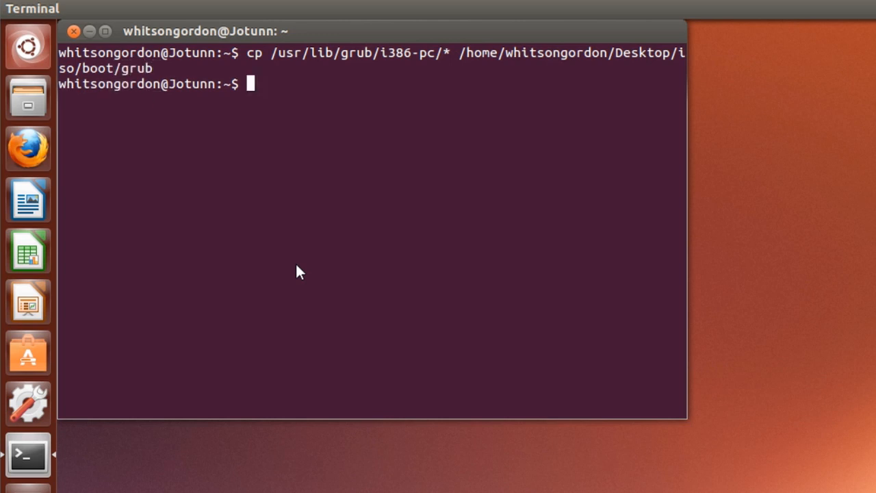
# Step: Copy /boot/grub/grub.cfg into ~/Desktop/iso/boot/grub
pyautogui.write('cp /boot/gr')
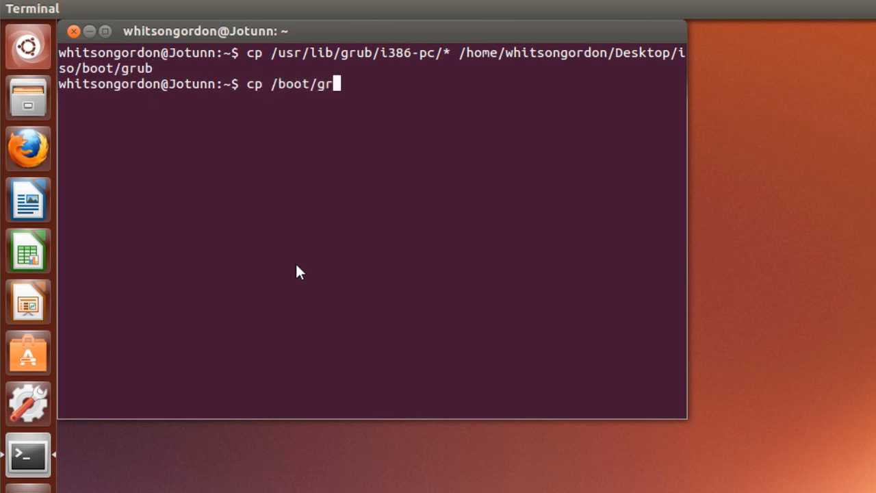
pyautogui.write('ub/grub.c')
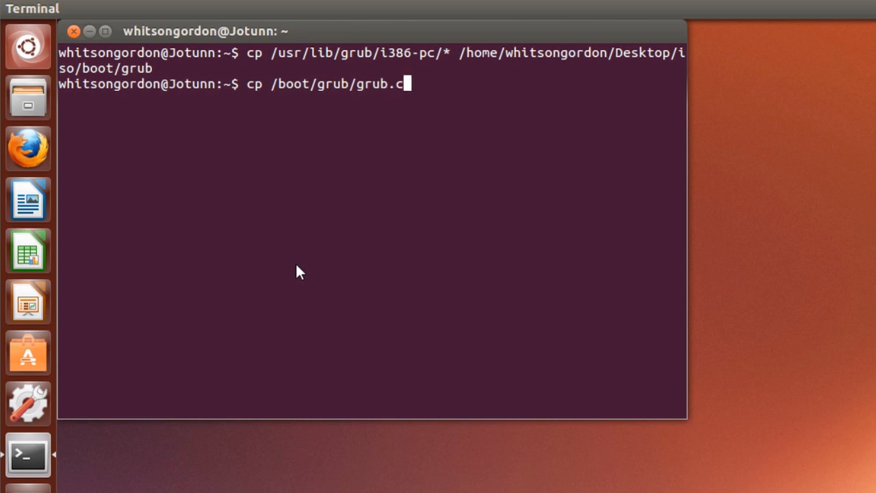
pyautogui.write('fg /home/')
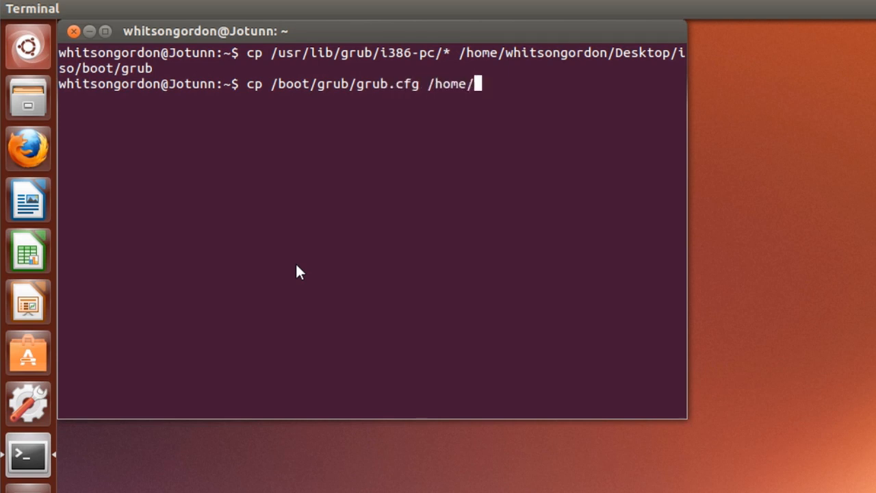
pyautogui.write('whitsongordon/Deskto')
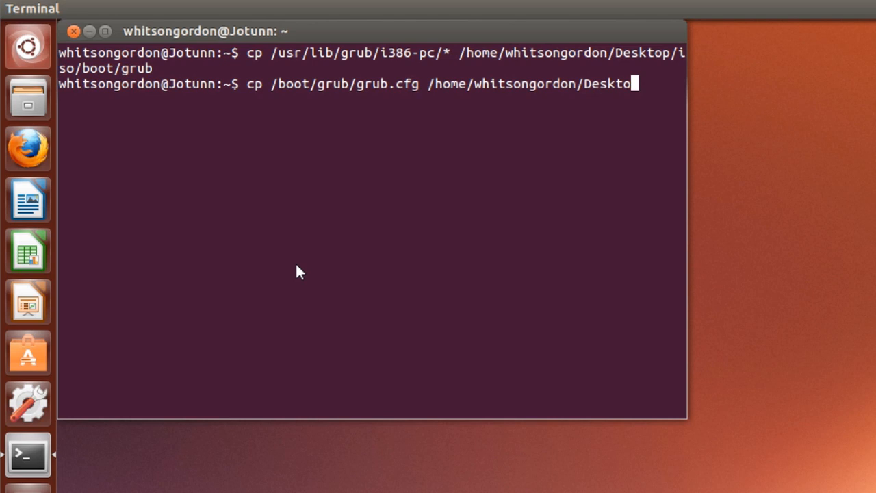
pyautogui.write('/iso/boot/grub')
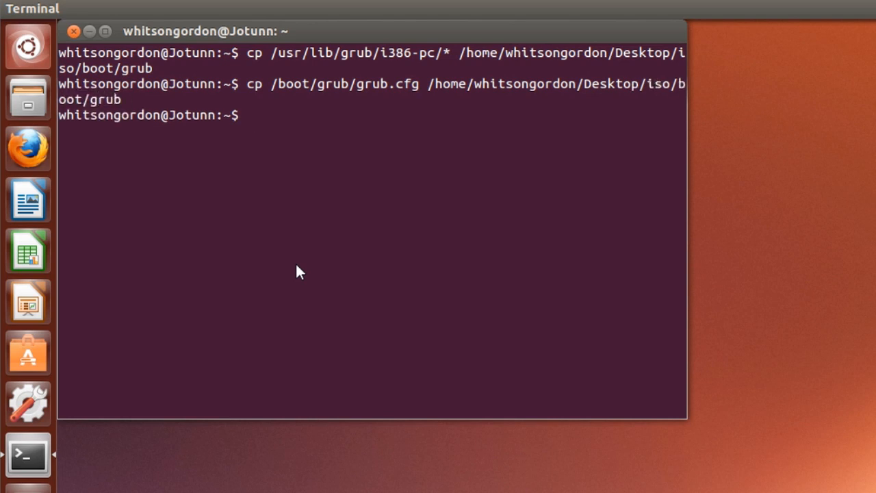
# Step: Run sudo nano on ~/Desktop/iso/boot/grub/grub.cfg and submit the password
pyautogui.write('sudo nano')
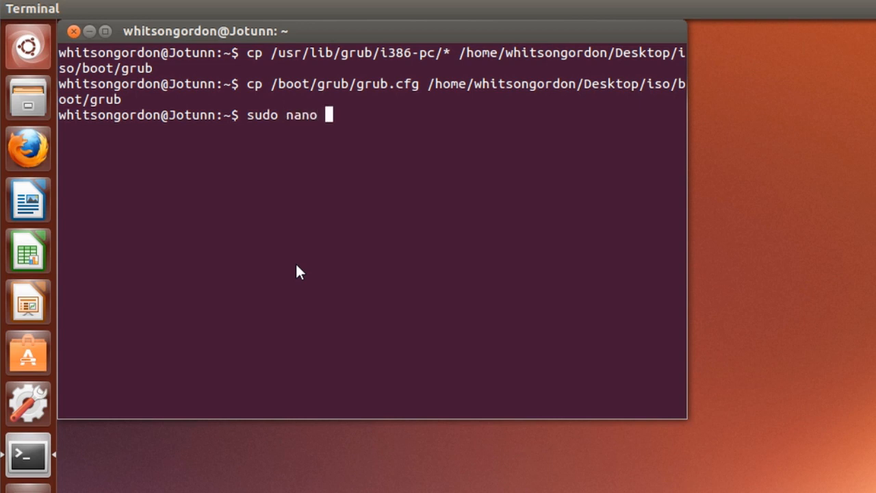
pyautogui.write('/home/whitsongordon/Desktop/i')
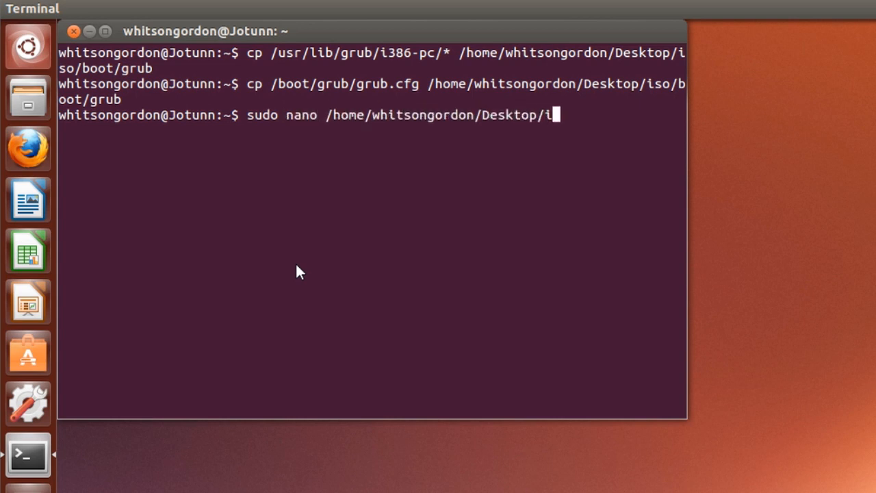
pyautogui.write('so/boot/grub/grub.cfg')
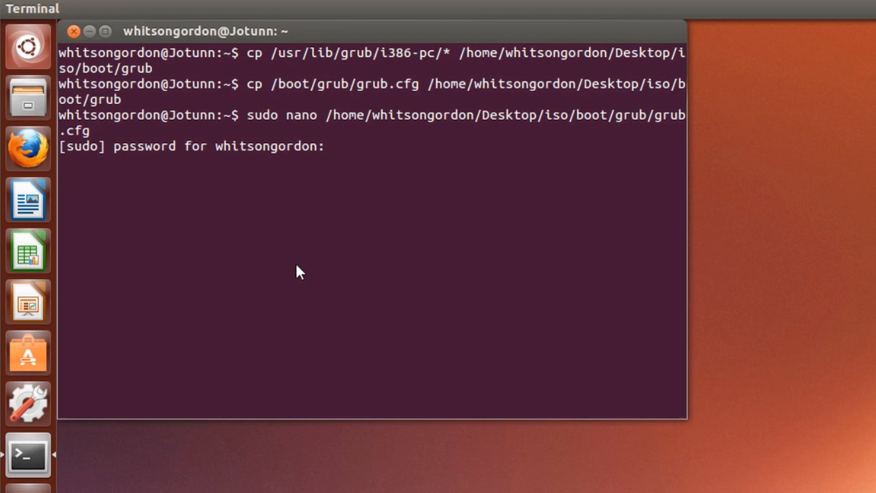
pyautogui.press('Return')
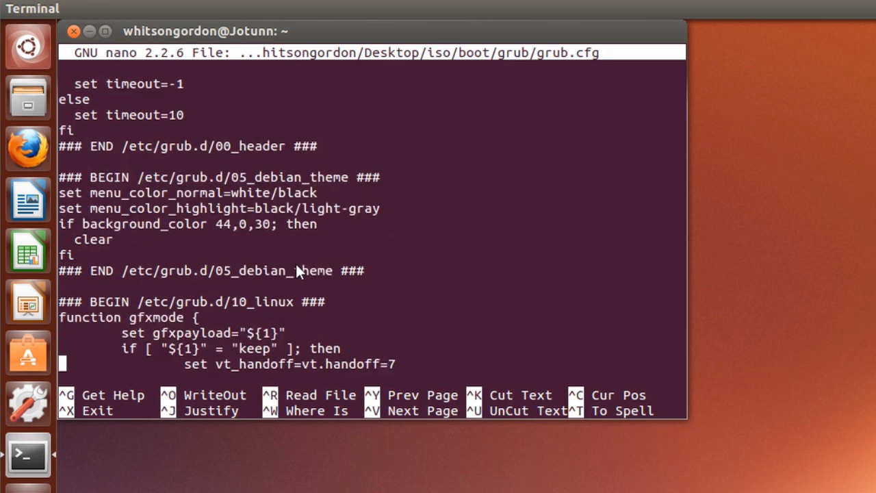
# Step: Delete the Windows 7 menuentry lines from grub.cfg, then save and exit nano
pyautogui.scroll(-3)
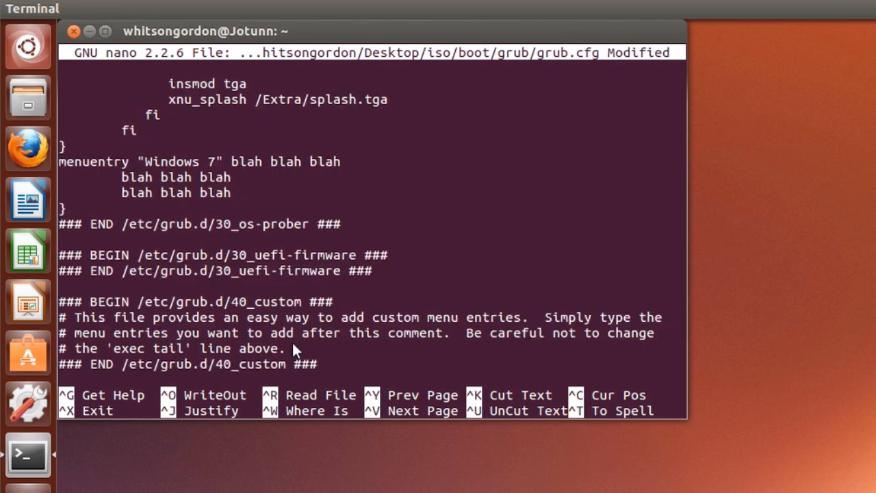
pyautogui.press('Delete')
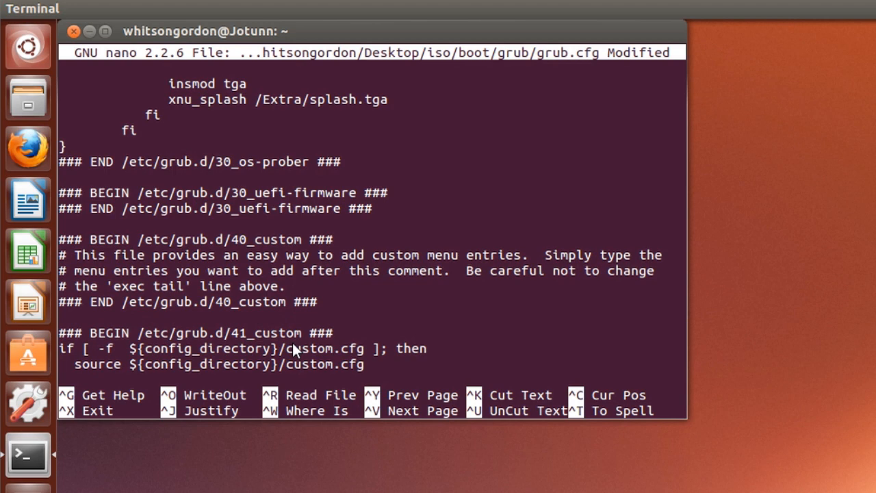
pyautogui.press('ctrl+x')
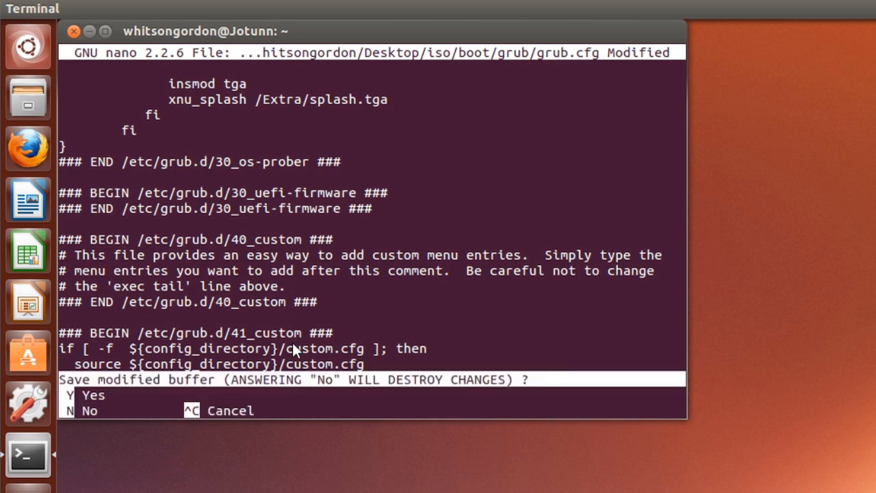
pyautogui.press('n')
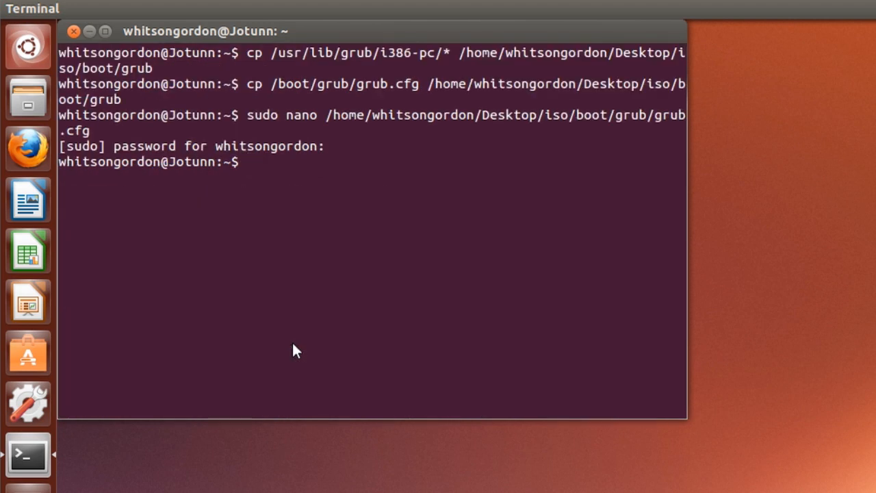
# Step: Run grub-mkrescue -o boot.iso on the ~/Desktop/iso folder
pyautogui.write('grub-')
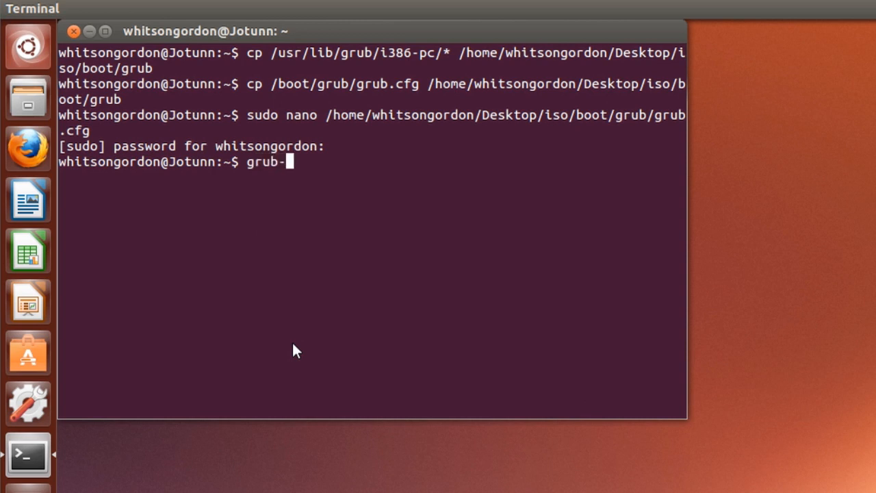
pyautogui.write('mkrescue')
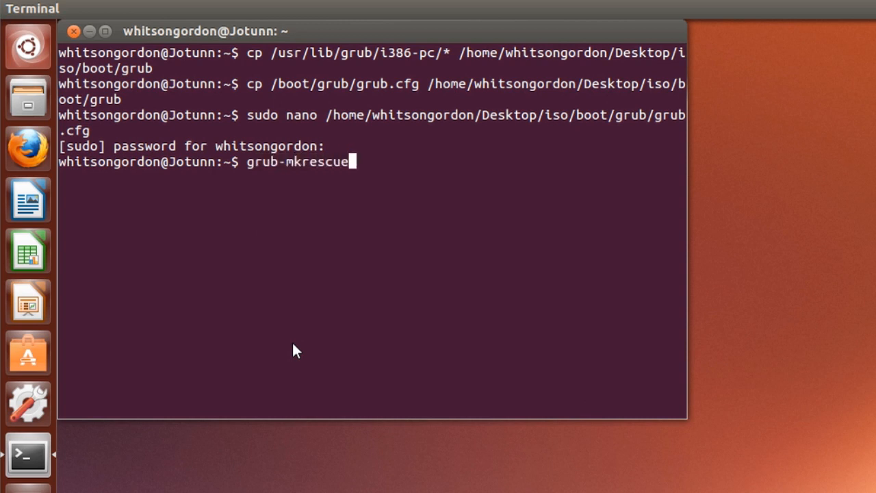
pyautogui.write('-o boot.iso /home')
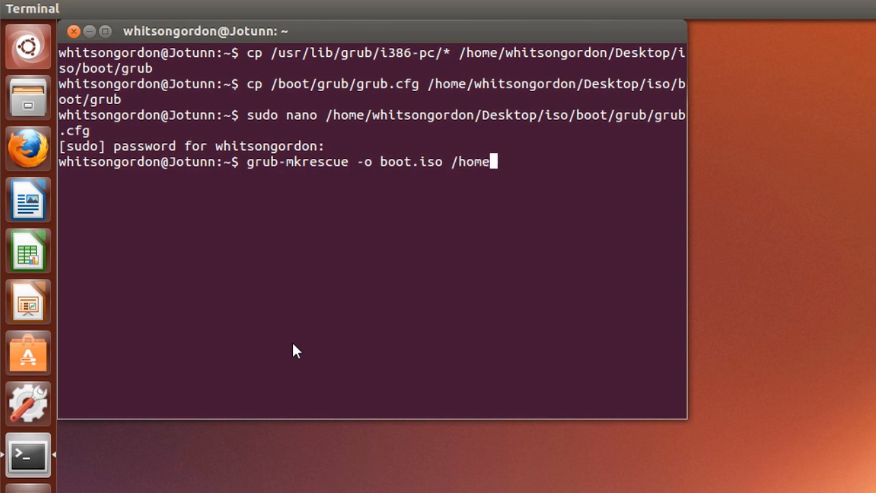
pyautogui.write('/whitsongordon/')
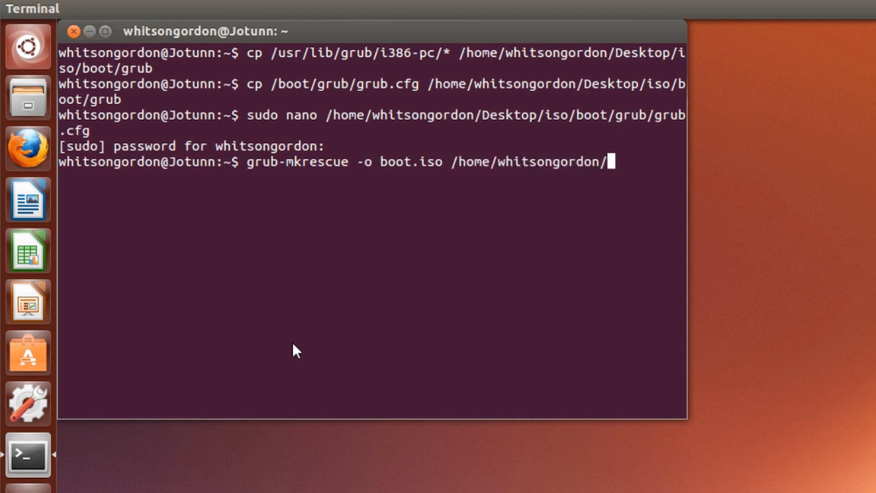
pyautogui.write('Desktop/iso')
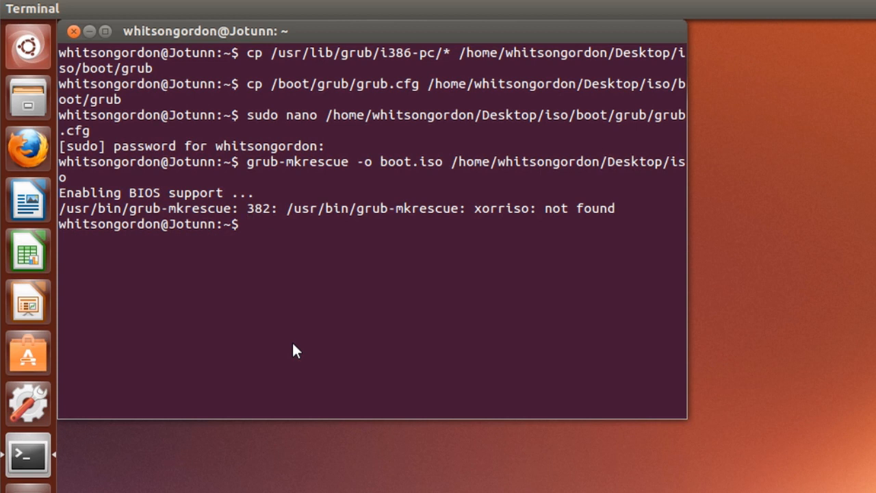
# Step: Install xorriso with sudo apt-get install xorriso
pyautogui.write('sudo apt-get insta')
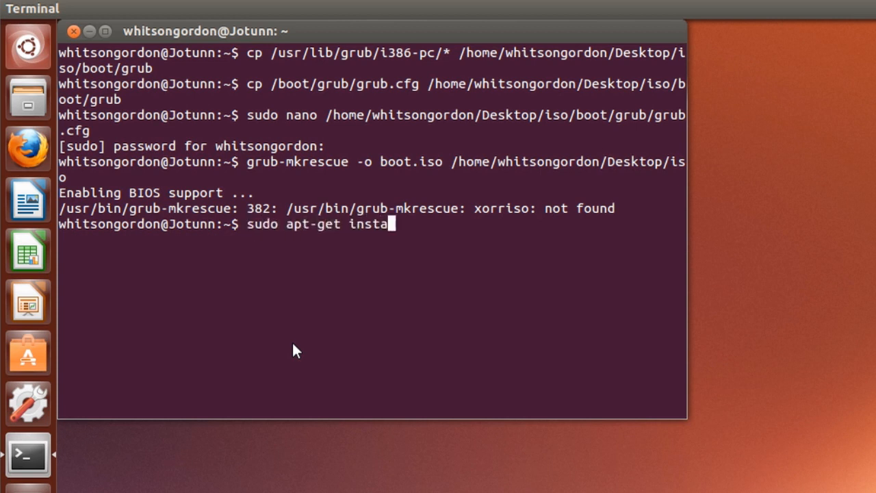
pyautogui.write('ll xor')
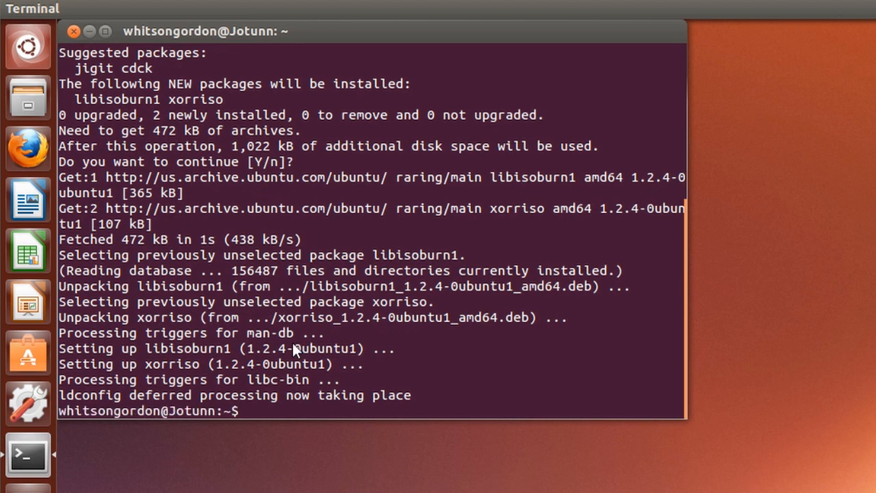
pyautogui.write('sudo apt-get install xorriso')
pyautogui.write('grub-mkrescue -o boot.iso /home/whitsongordon/Desktop/iso')
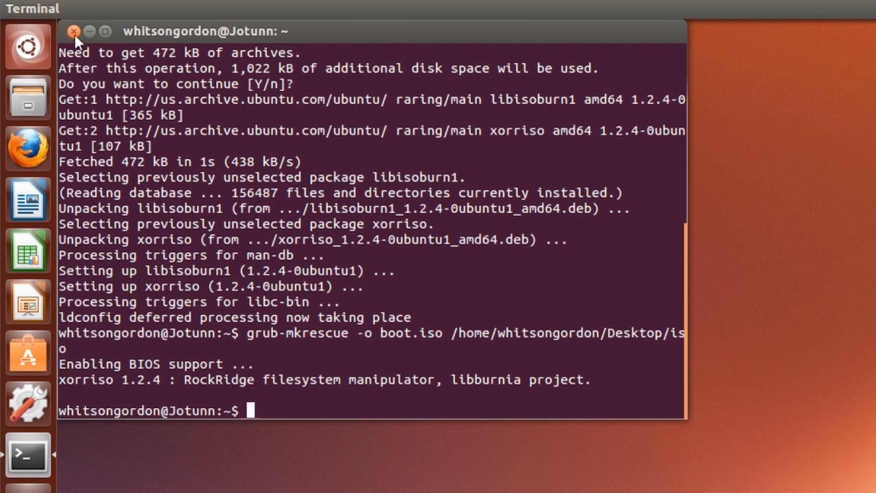
# Step: Close Terminal and open Home in Files to find boot.iso
pyautogui.click(74, 31)
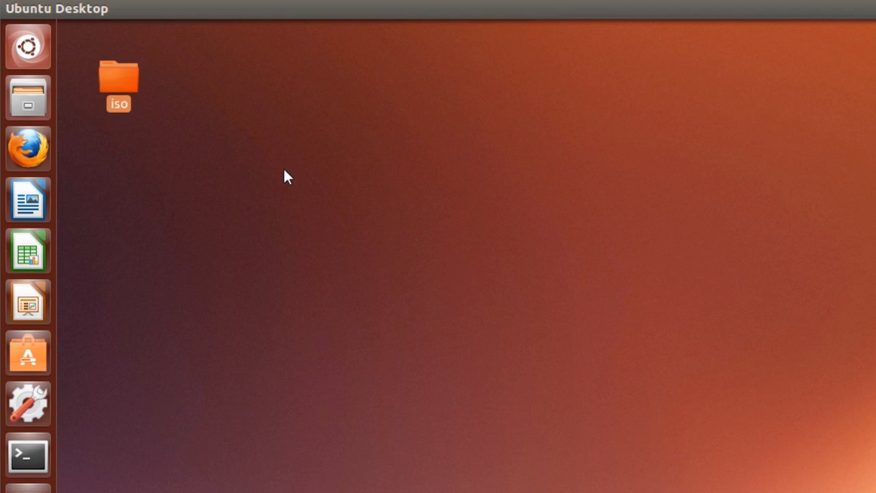
pyautogui.click(27, 97)
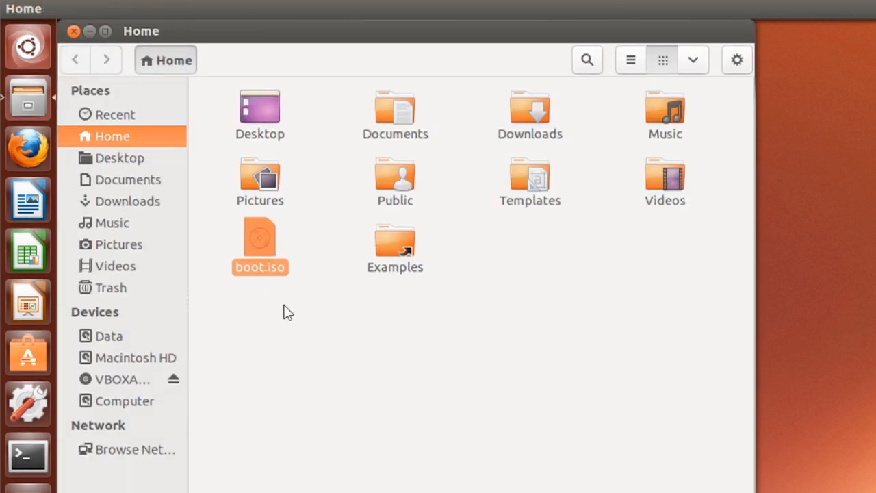
pyautogui.moveTo(267, 250)
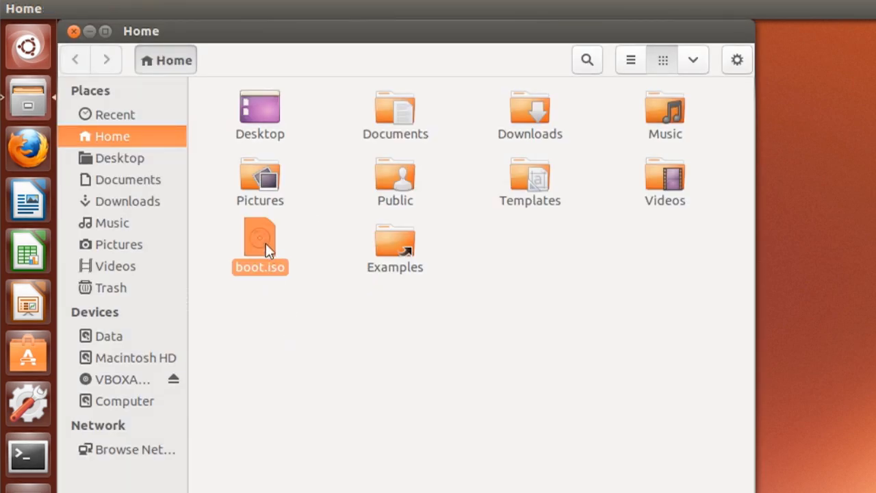
pyautogui.moveTo(88, 50)
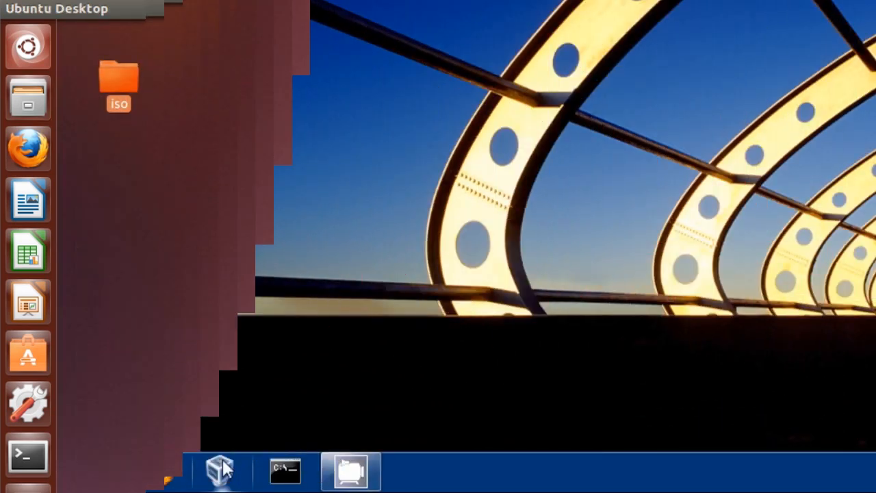
# Step: Launch VirtualBox and start a new Ubuntu (64 bit) VM named Ubuntu with 1024 MB memory
pyautogui.rightClick(219, 470)
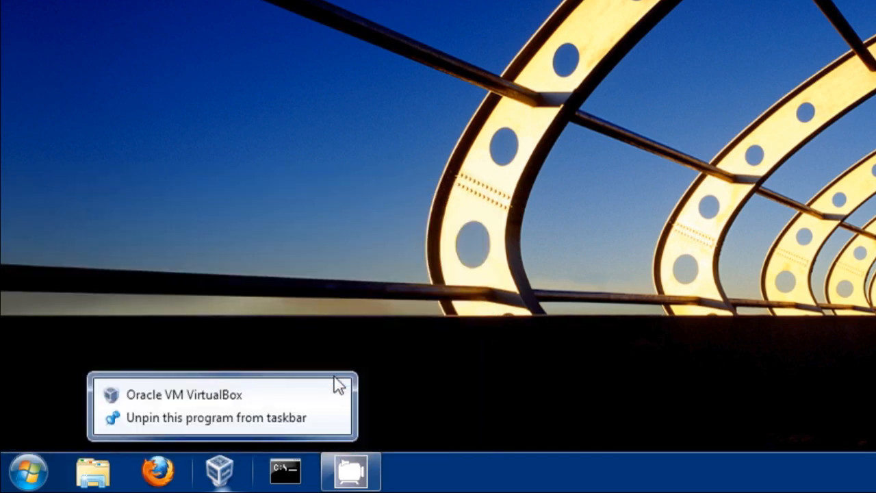
pyautogui.click(185, 394)
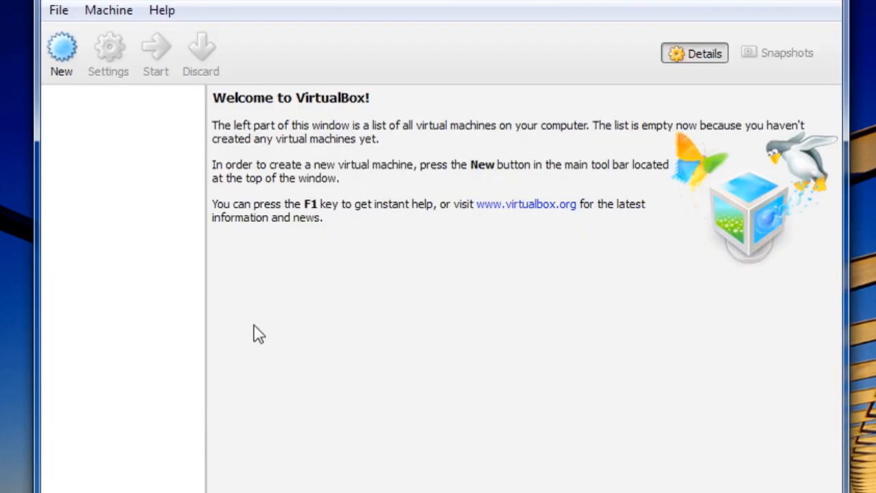
pyautogui.click(61, 48)
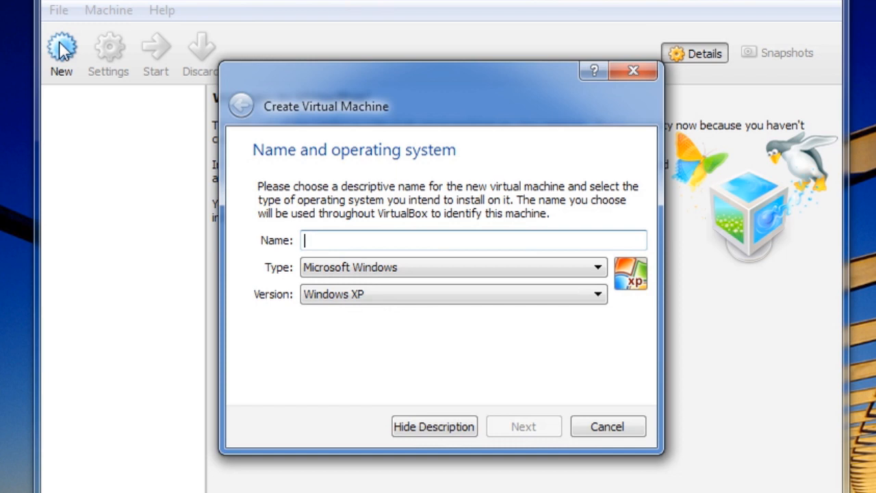
pyautogui.write('Ubuntu')
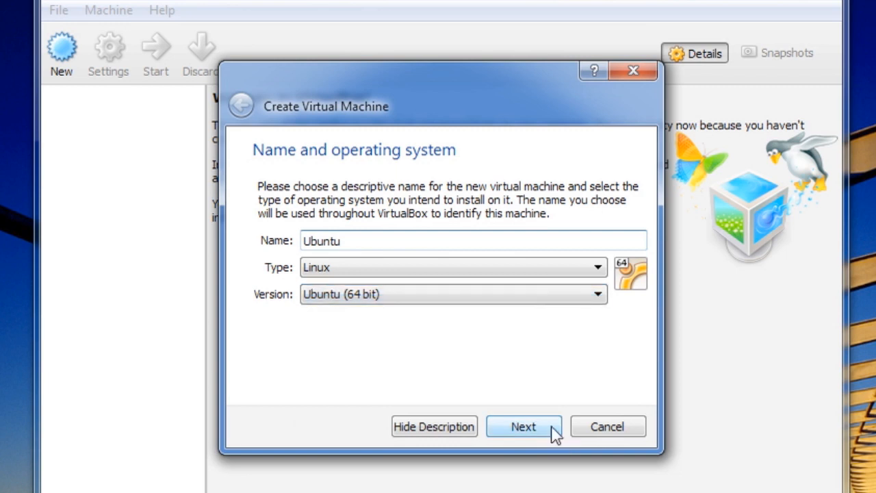
pyautogui.click(524, 427)
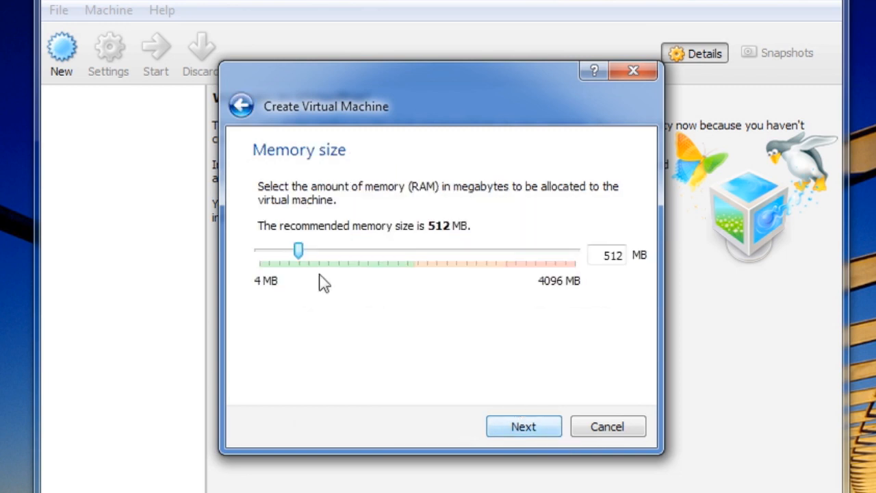
pyautogui.moveTo(299, 249); pyautogui.dragTo(327, 250)
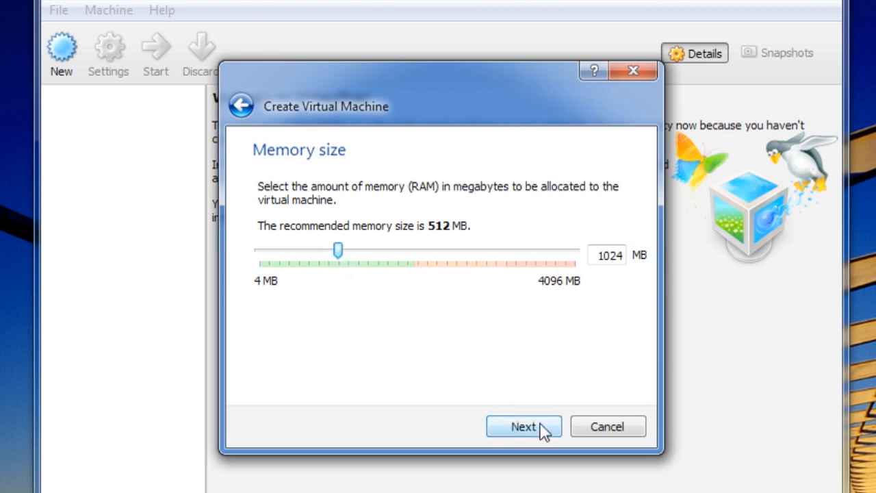
pyautogui.click(523, 426)
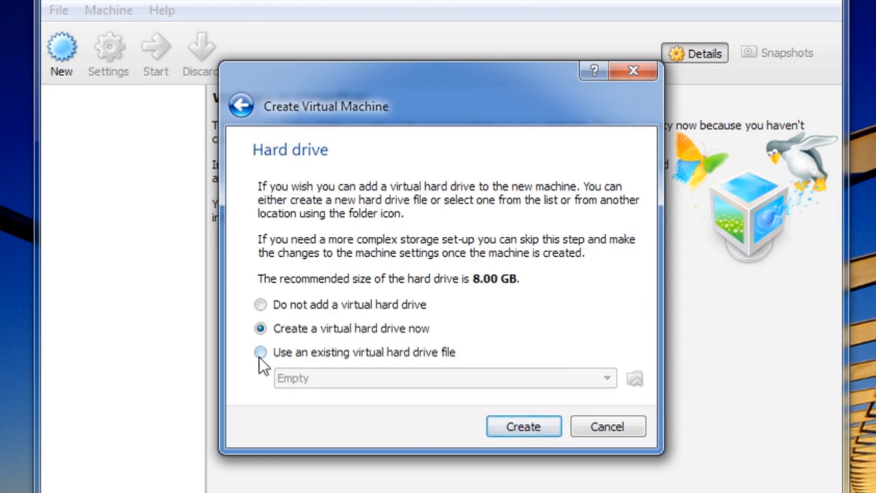
# Step: Use the existing Ubuntu.vmdk file as the hard drive and create the VM
pyautogui.click(260, 352)
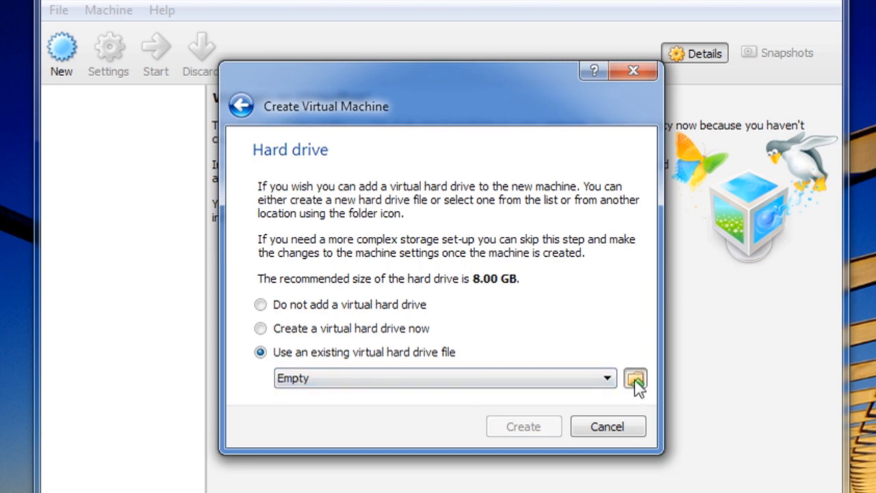
pyautogui.click(634, 378)
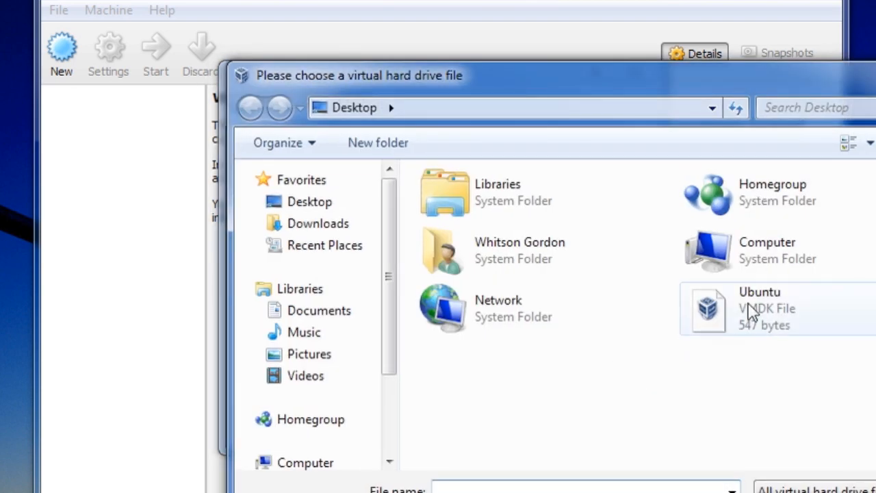
pyautogui.click(752, 308)
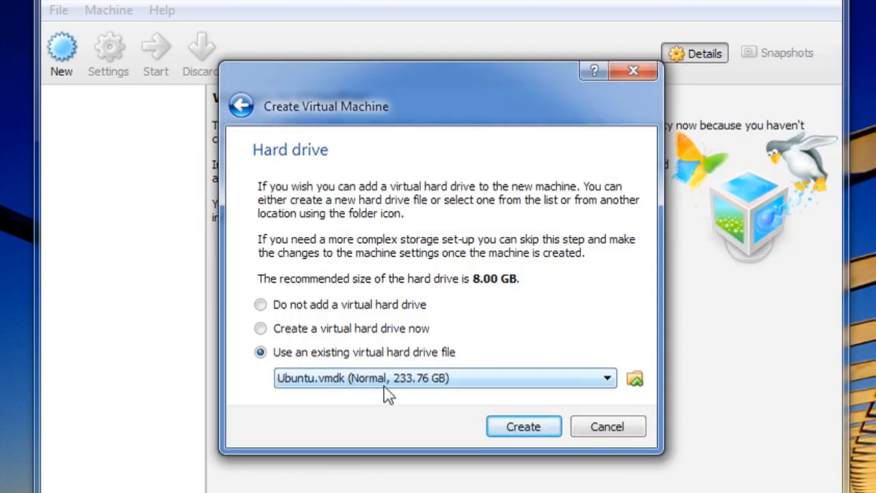
pyautogui.moveTo(409, 402)
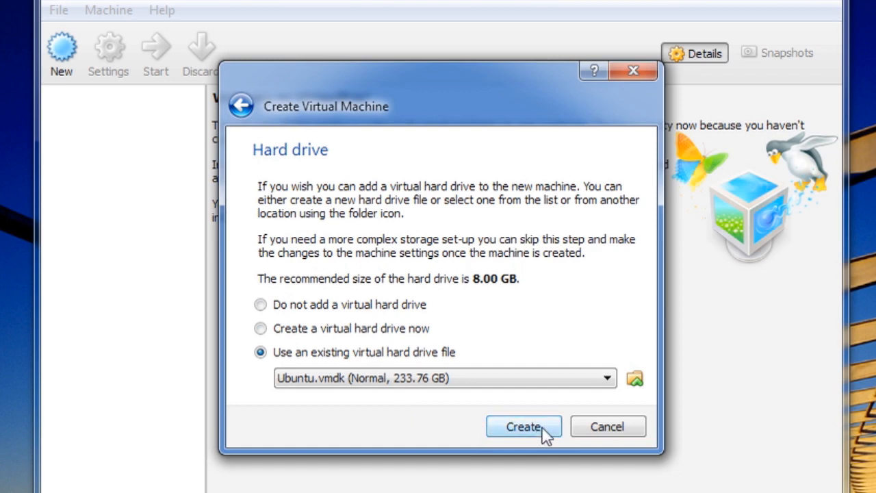
pyautogui.click(523, 427)
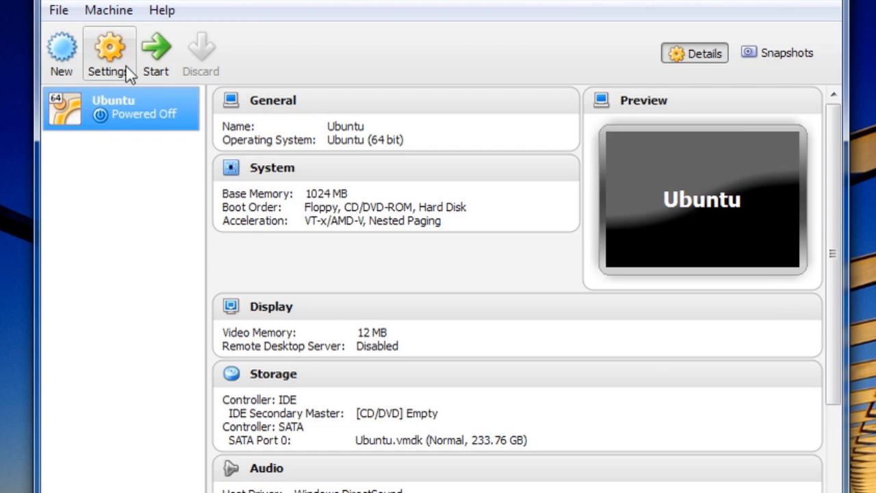
# Step: In the Ubuntu machine's Storage settings, add an IDE CD/DVD drive holding boot.iso
pyautogui.click(109, 54)
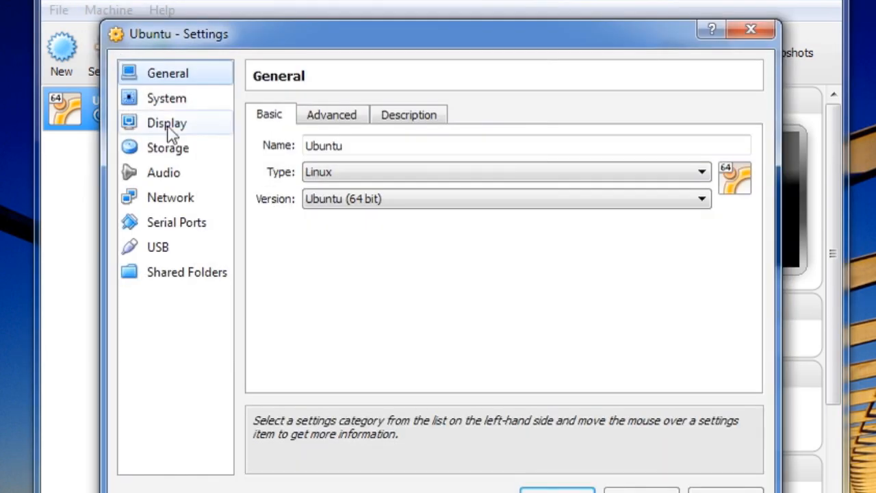
pyautogui.click(167, 148)
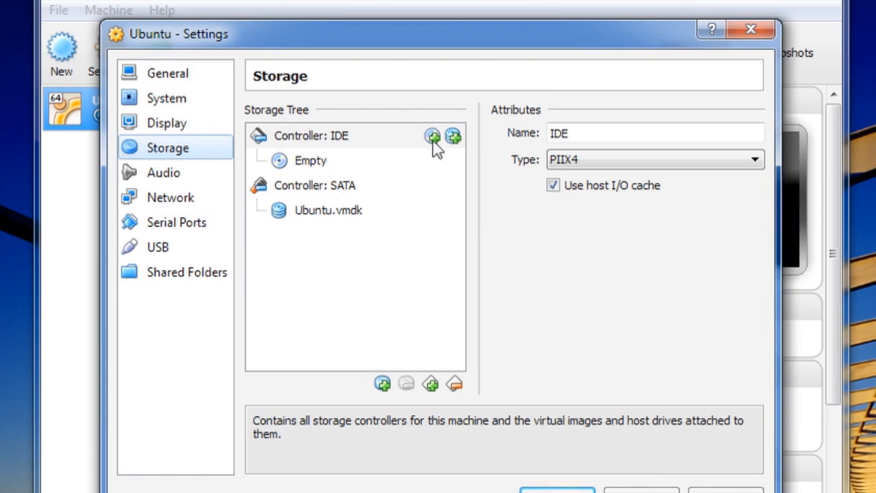
pyautogui.click(432, 136)
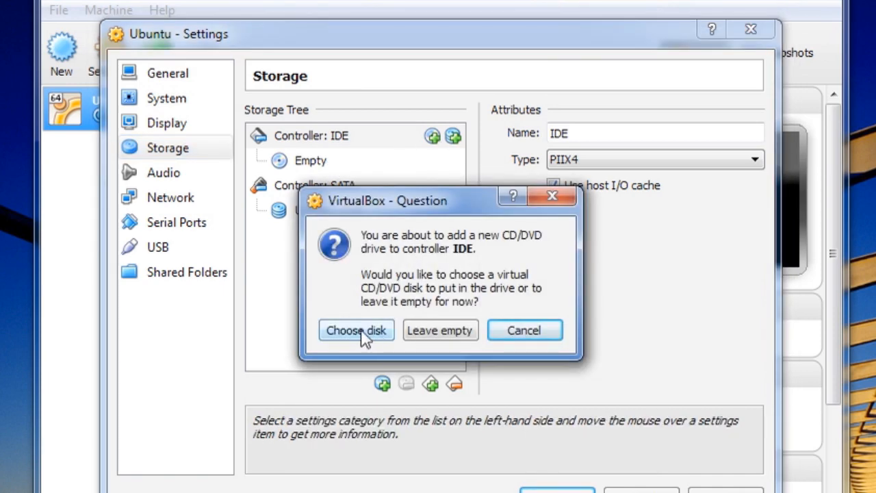
pyautogui.click(356, 330)
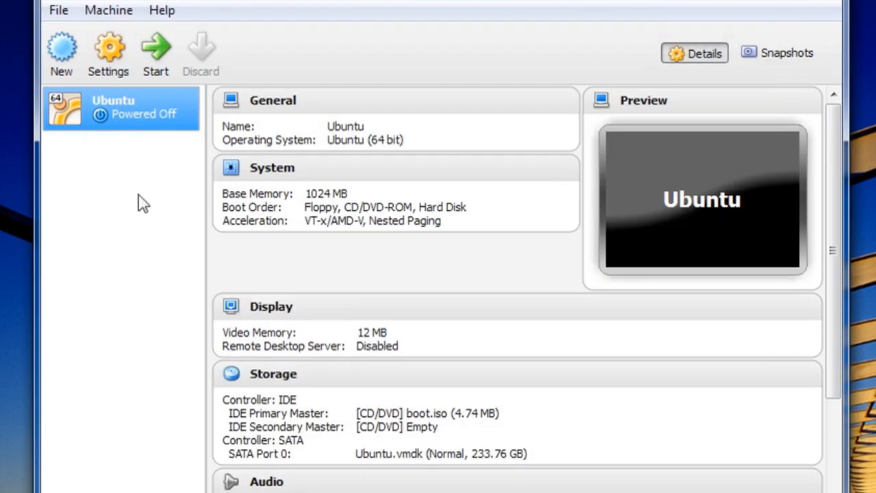
# Step: Start the Ubuntu VM, dismiss the keyboard and mouse notices, and boot Ubuntu from GRUB
pyautogui.click(155, 52)
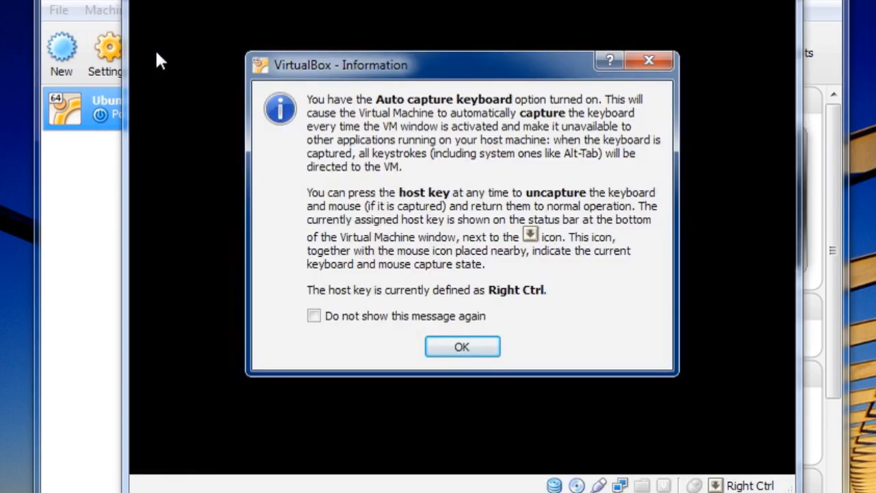
pyautogui.click(462, 346)
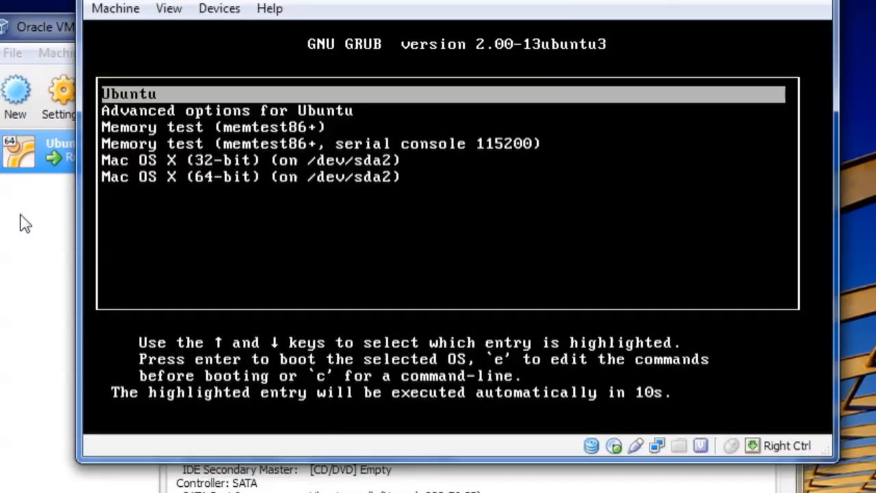
pyautogui.press('Down')
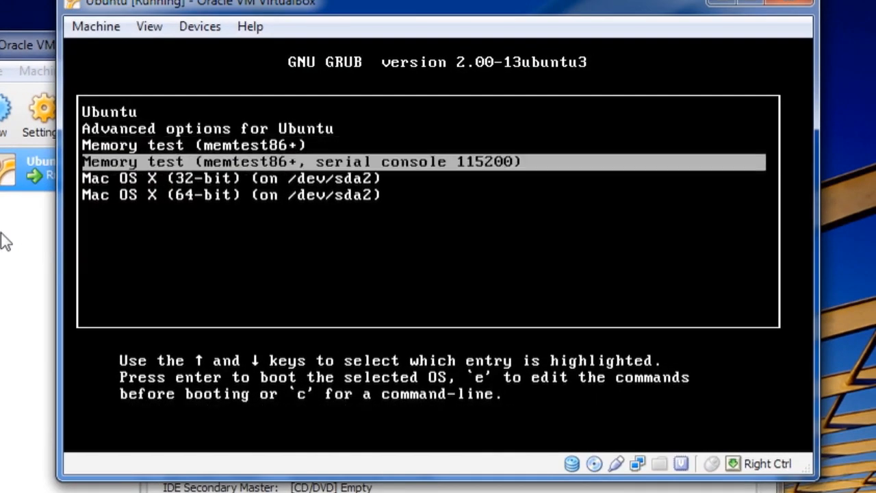
pyautogui.press('Up')
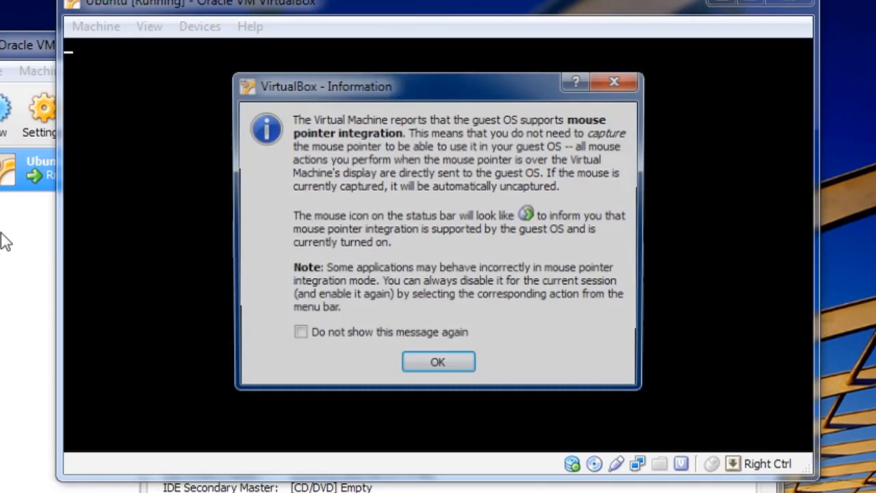
pyautogui.click(437, 362)
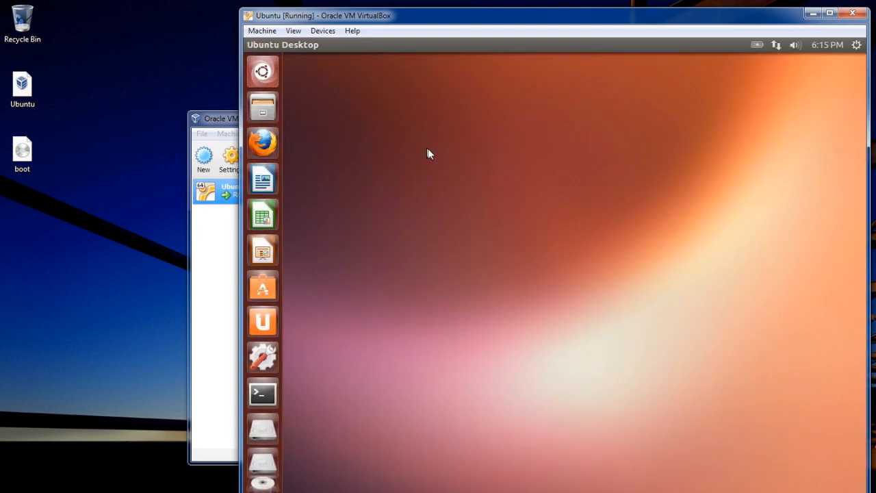
pyautogui.moveTo(263, 107)
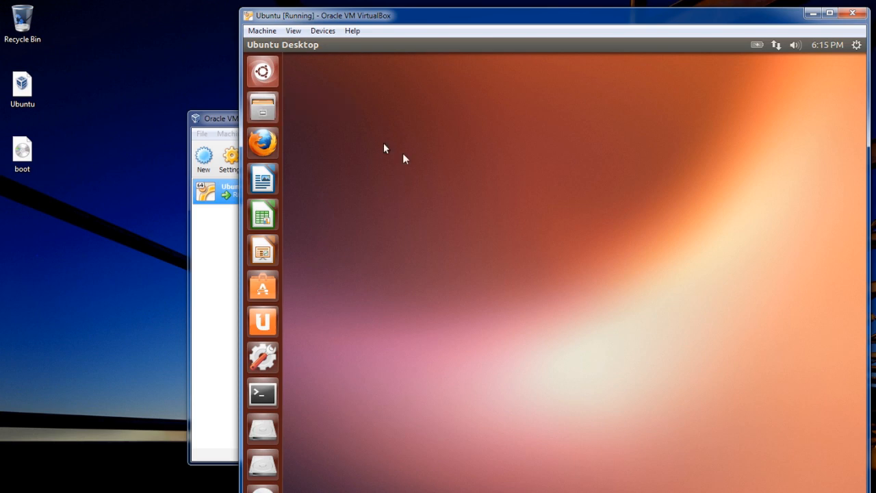
# Step: Open and close the Home folder, then shut down Ubuntu from the gear menu
pyautogui.click(262, 106)
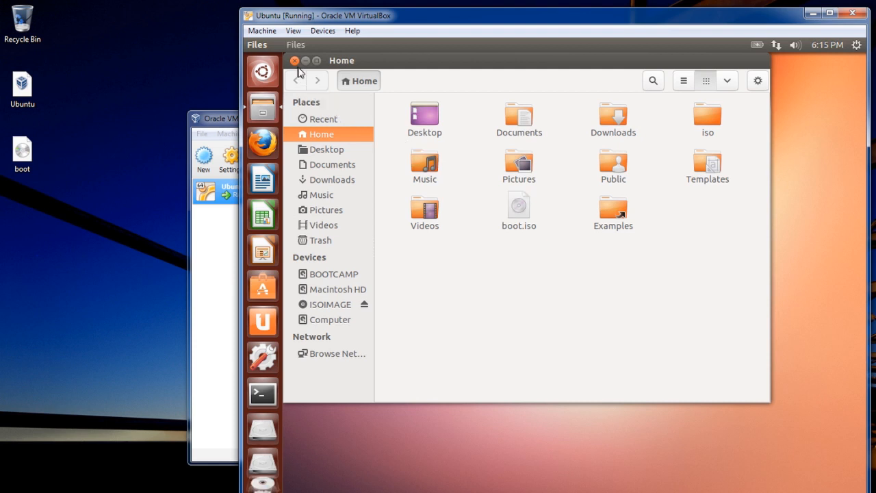
pyautogui.click(295, 61)
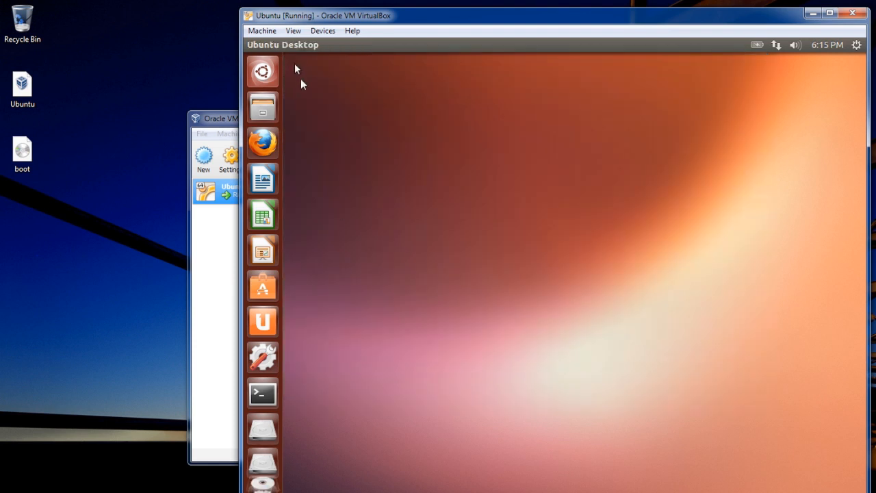
pyautogui.moveTo(262, 428)
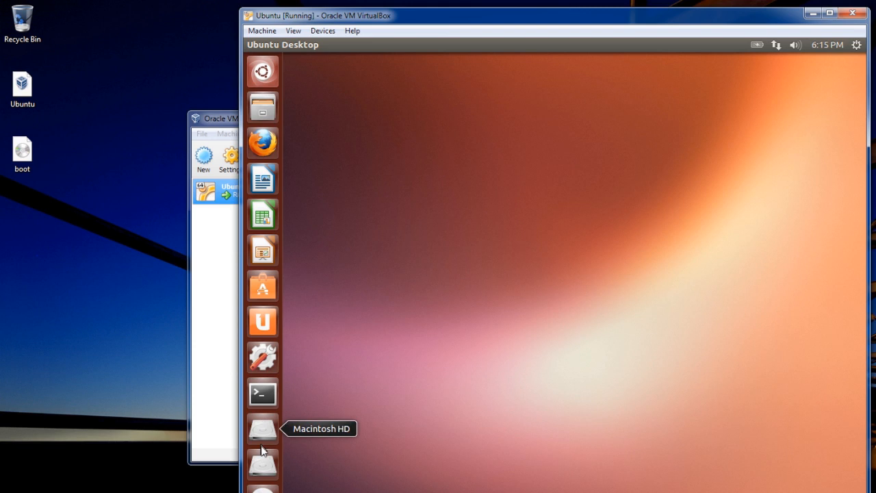
pyautogui.moveTo(262, 464)
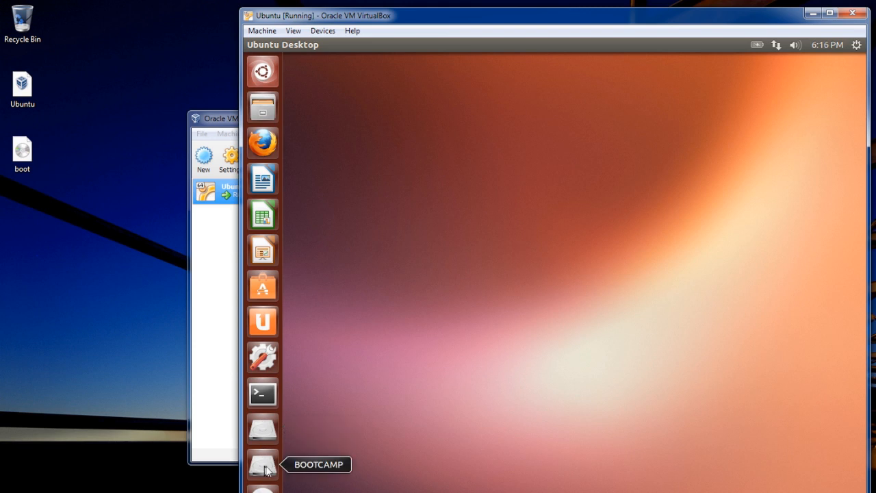
pyautogui.moveTo(266, 467)
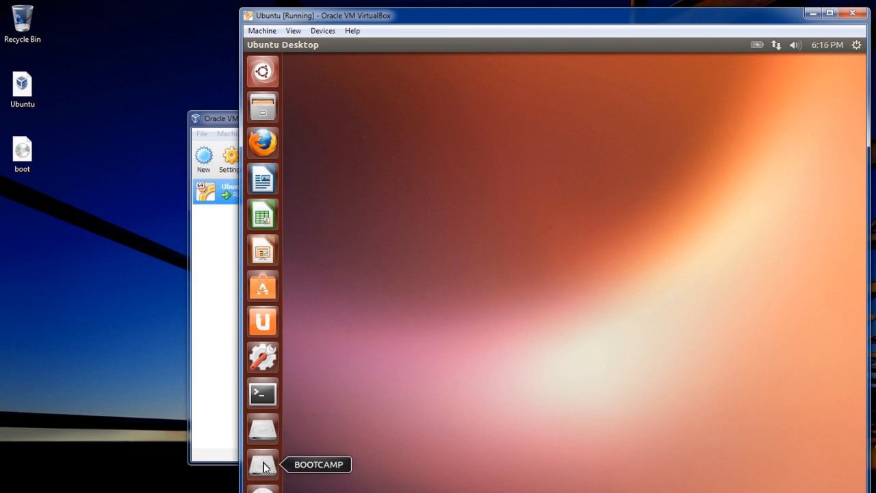
pyautogui.moveTo(417, 208)
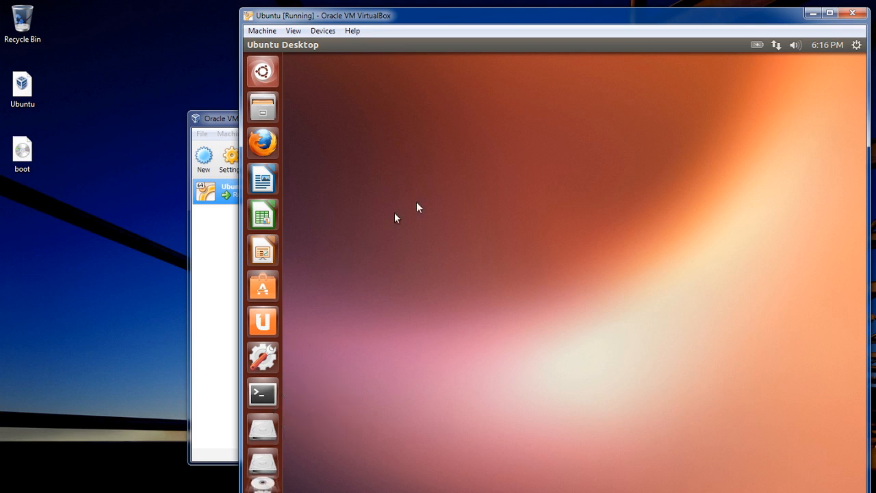
pyautogui.moveTo(729, 67)
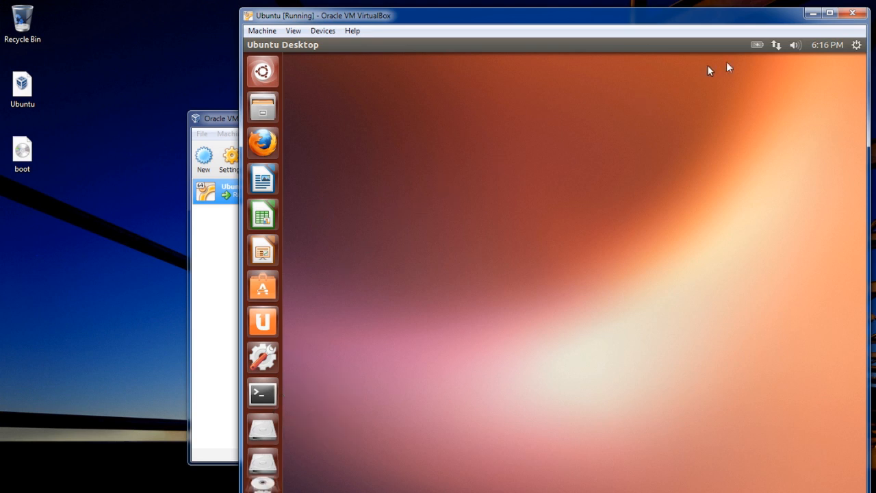
pyautogui.click(855, 45)
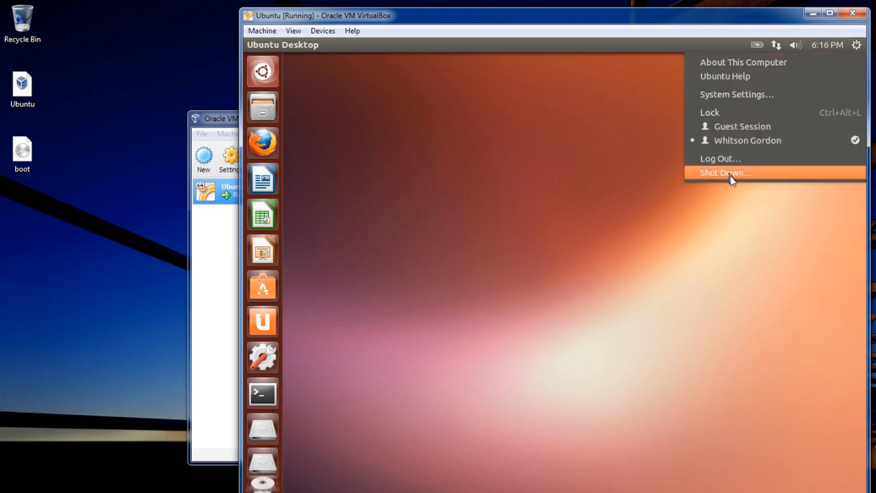
pyautogui.click(726, 173)
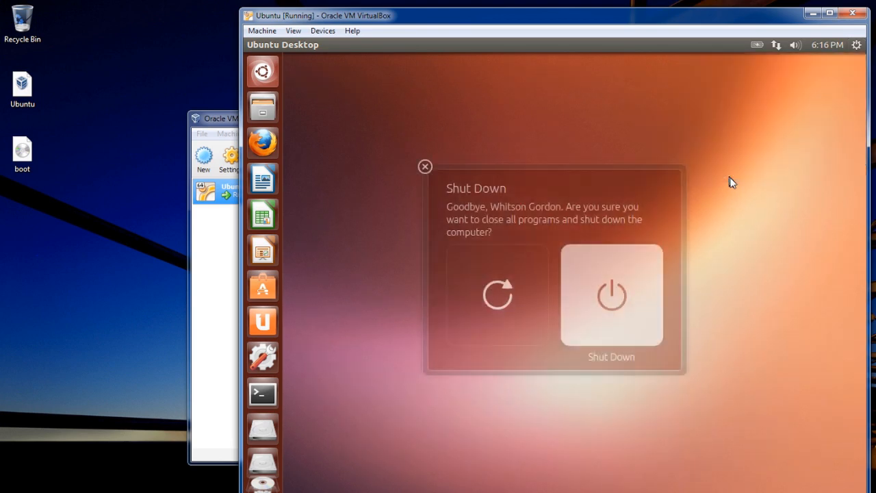
pyautogui.click(611, 294)
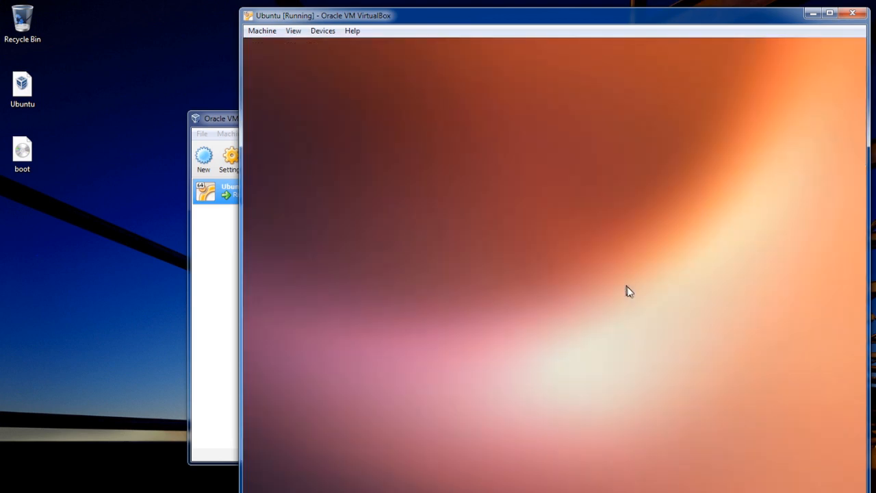